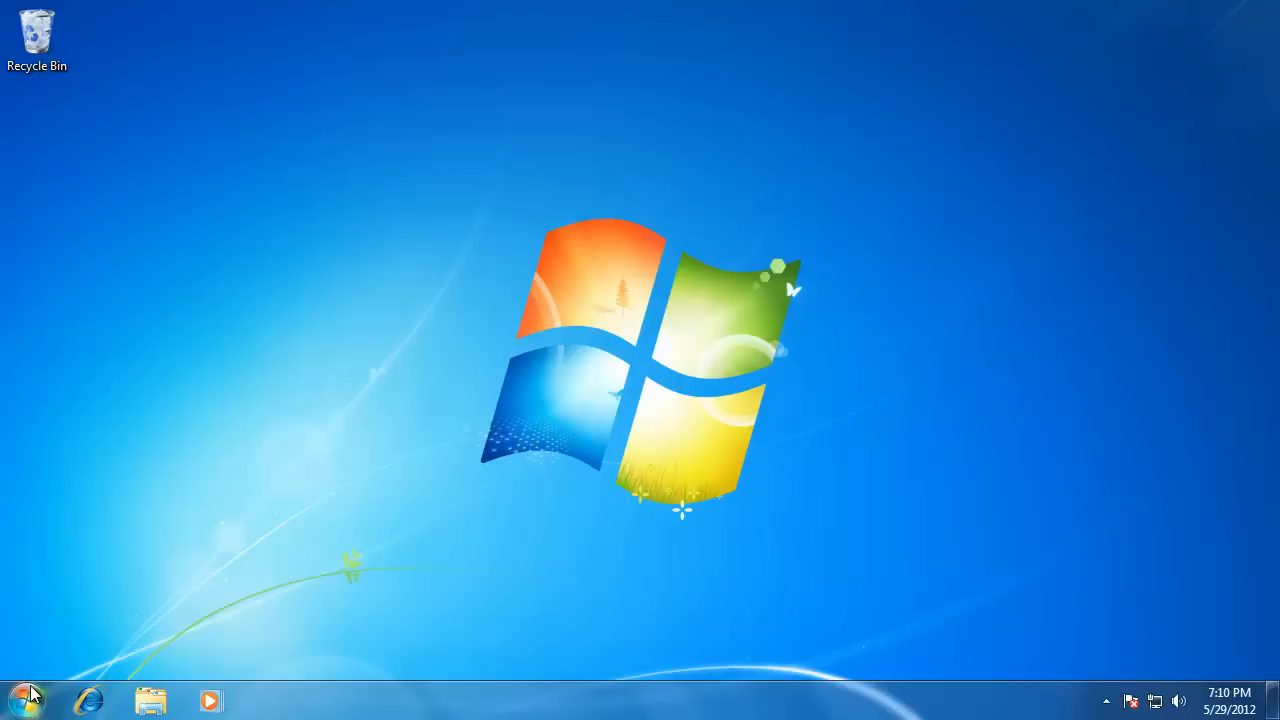
Step: Search 'wor' in the Start menu and launch WordPad from the results
{"action": "type", "text": "wordpad"}
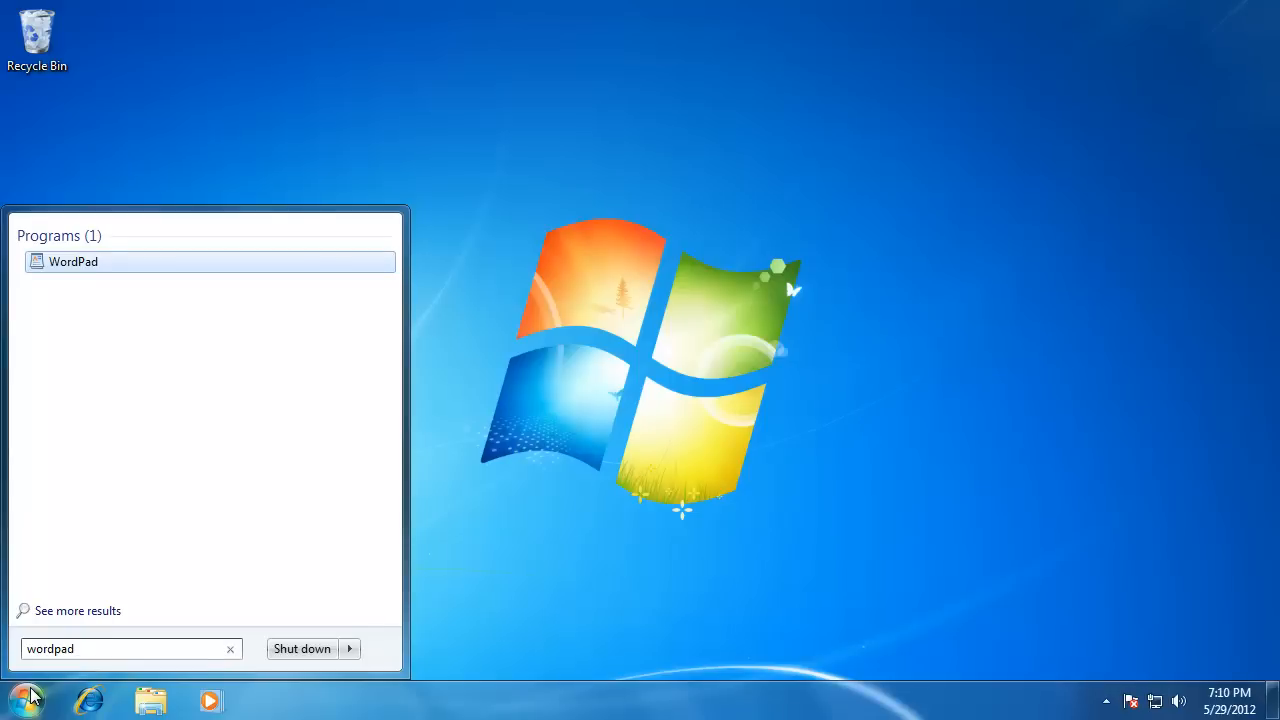
{"action": "left_click", "coordinate": [74, 261]}
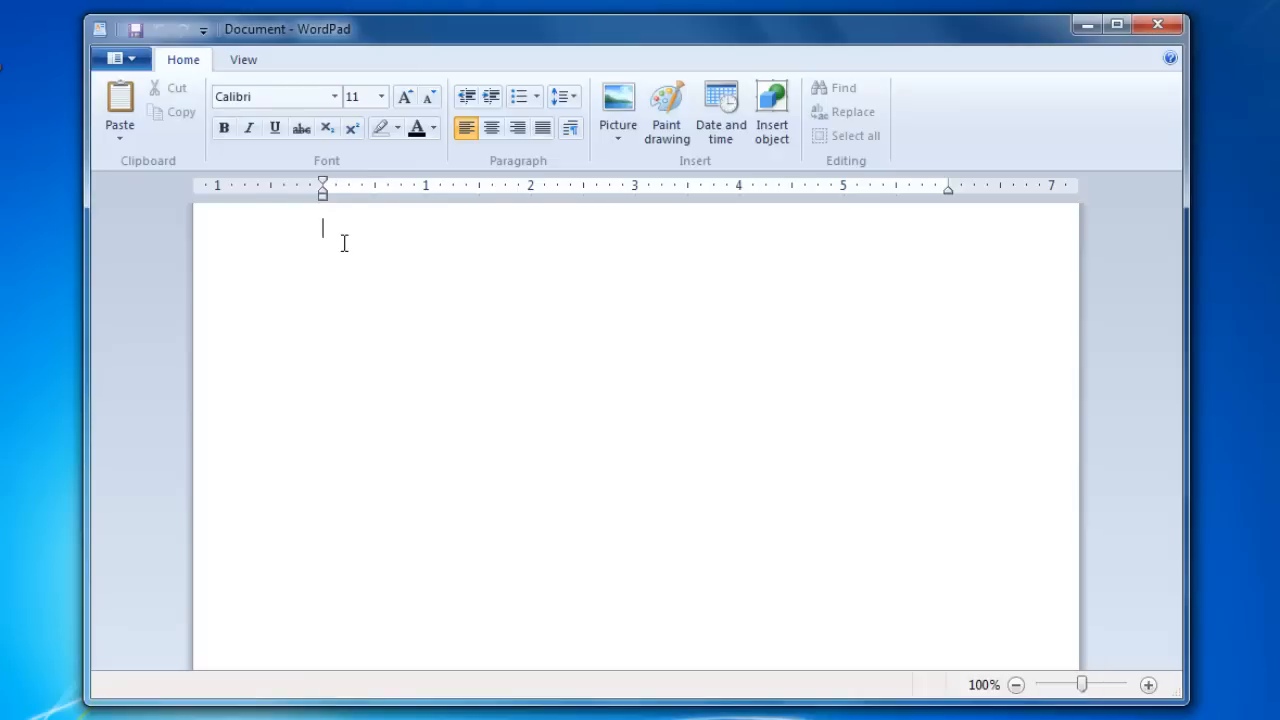
Step: Paste the copied filler text into the empty page via the right-click menu
{"action": "right_click", "coordinate": [344, 240]}
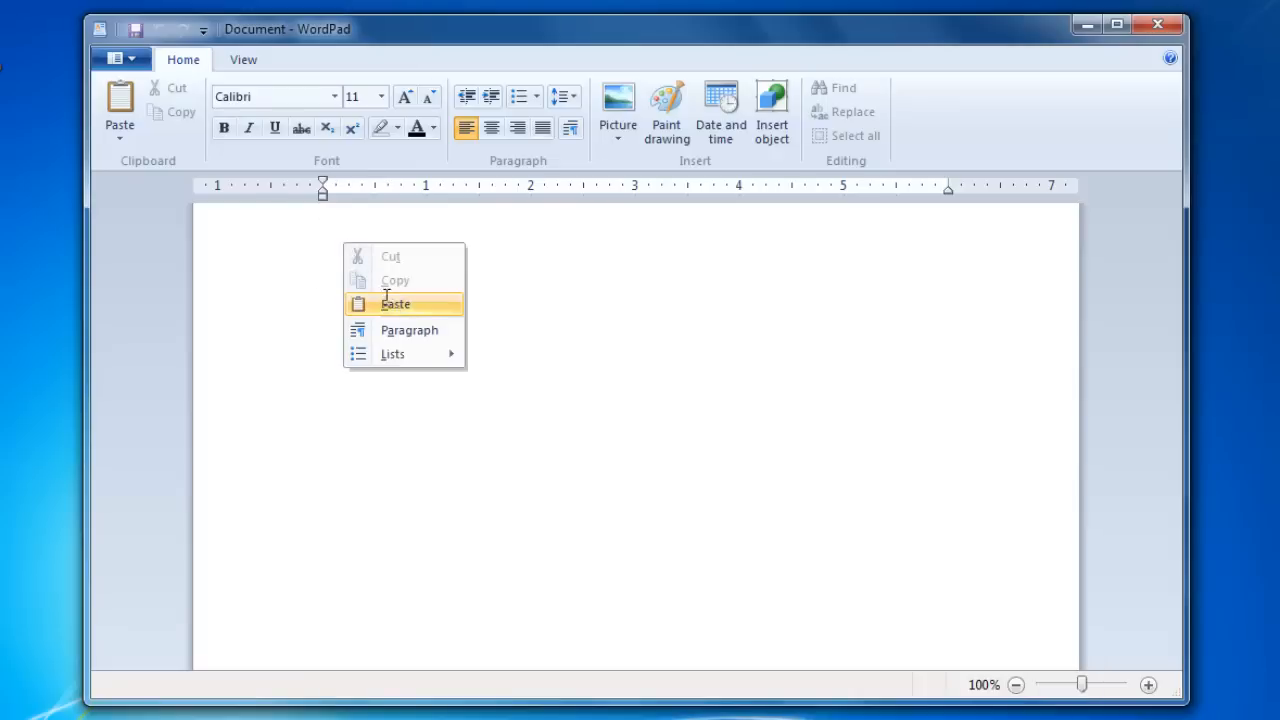
{"action": "left_click", "coordinate": [395, 304]}
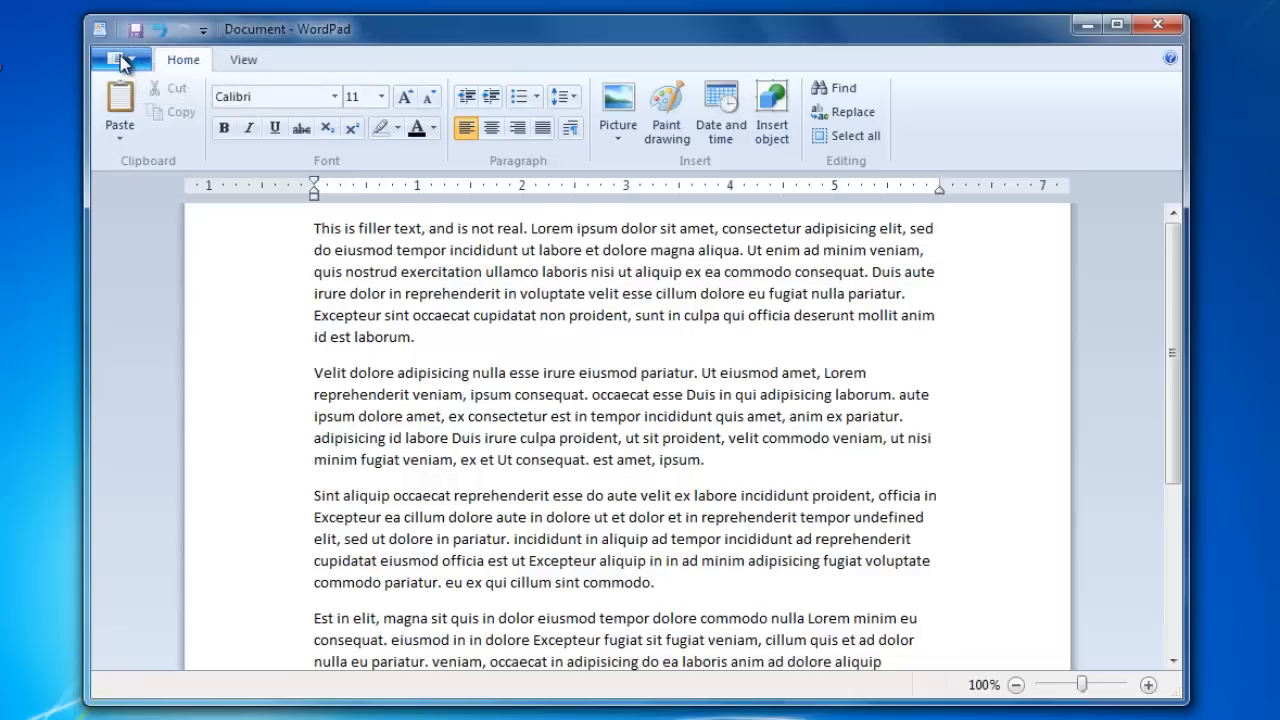
Step: Choose Save from the WordPad application menu to reach the Save As dialog
{"action": "left_click", "coordinate": [119, 58]}
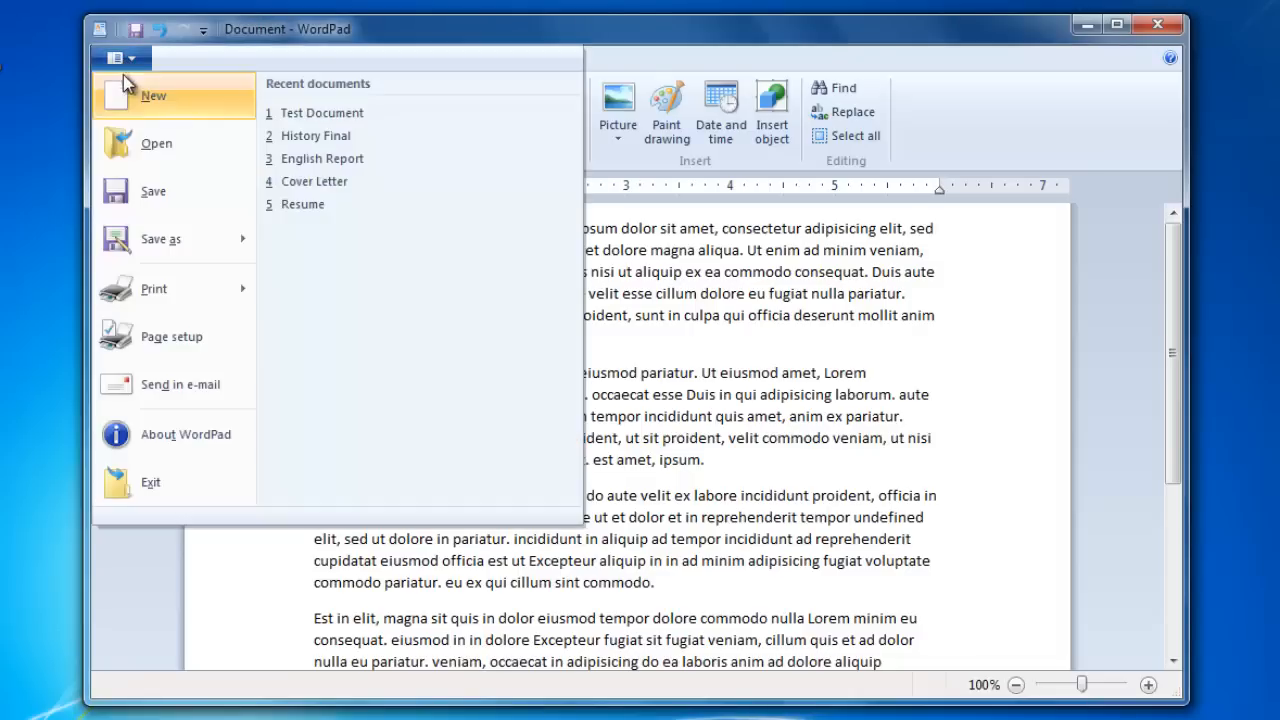
{"action": "mouse_move", "coordinate": [165, 255]}
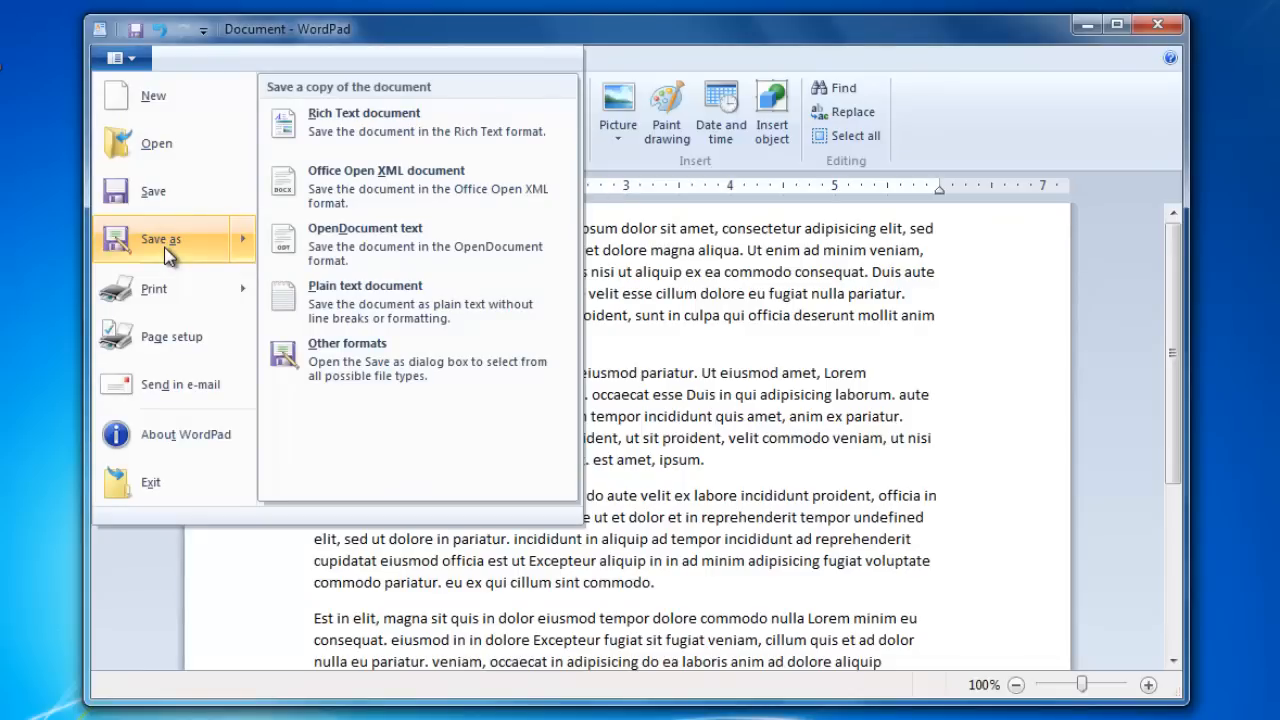
{"action": "mouse_move", "coordinate": [168, 255]}
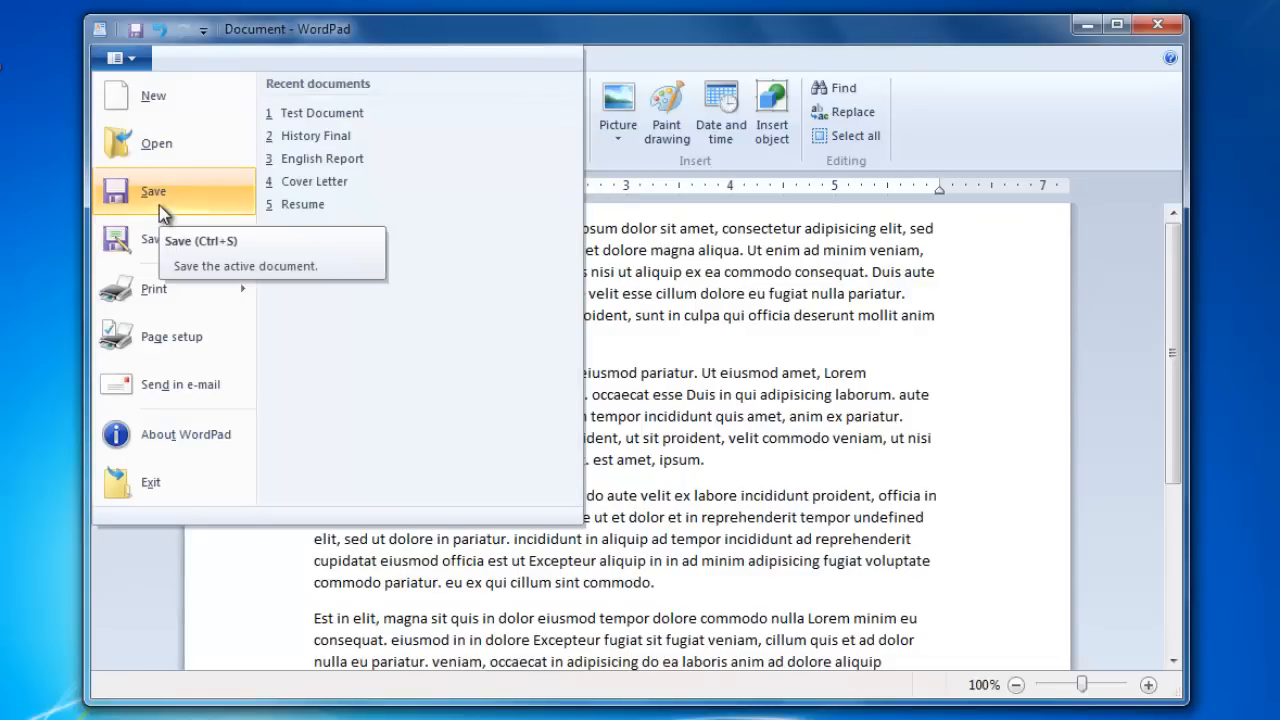
{"action": "left_click", "coordinate": [153, 191]}
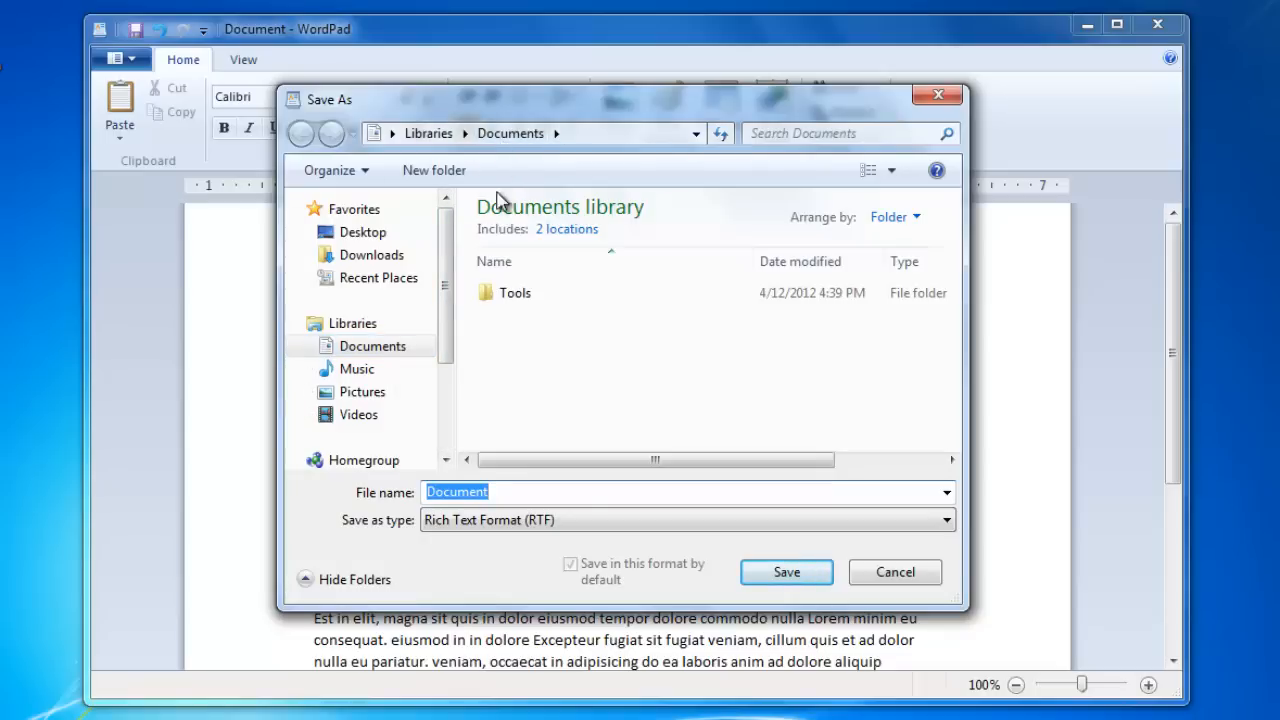
{"action": "mouse_move", "coordinate": [518, 395]}
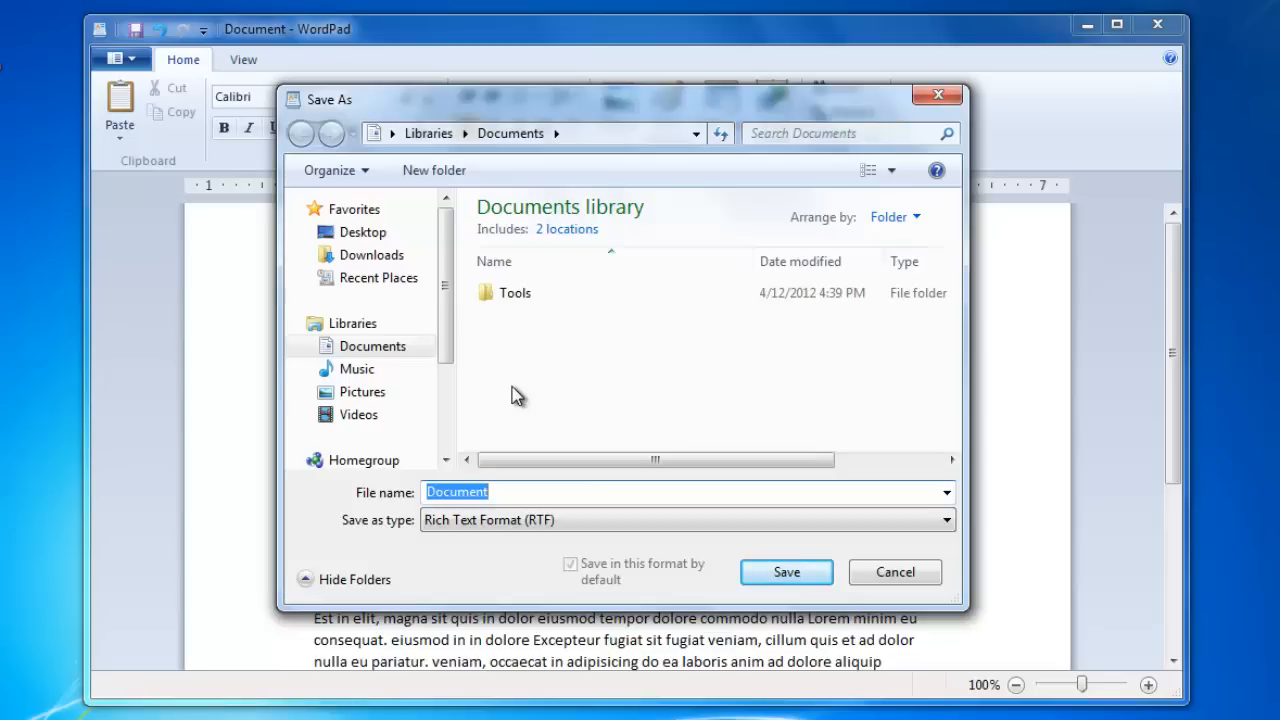
Step: Enter 'Test Document' as the file name and review the Save as type list
{"action": "type", "text": "Test"}
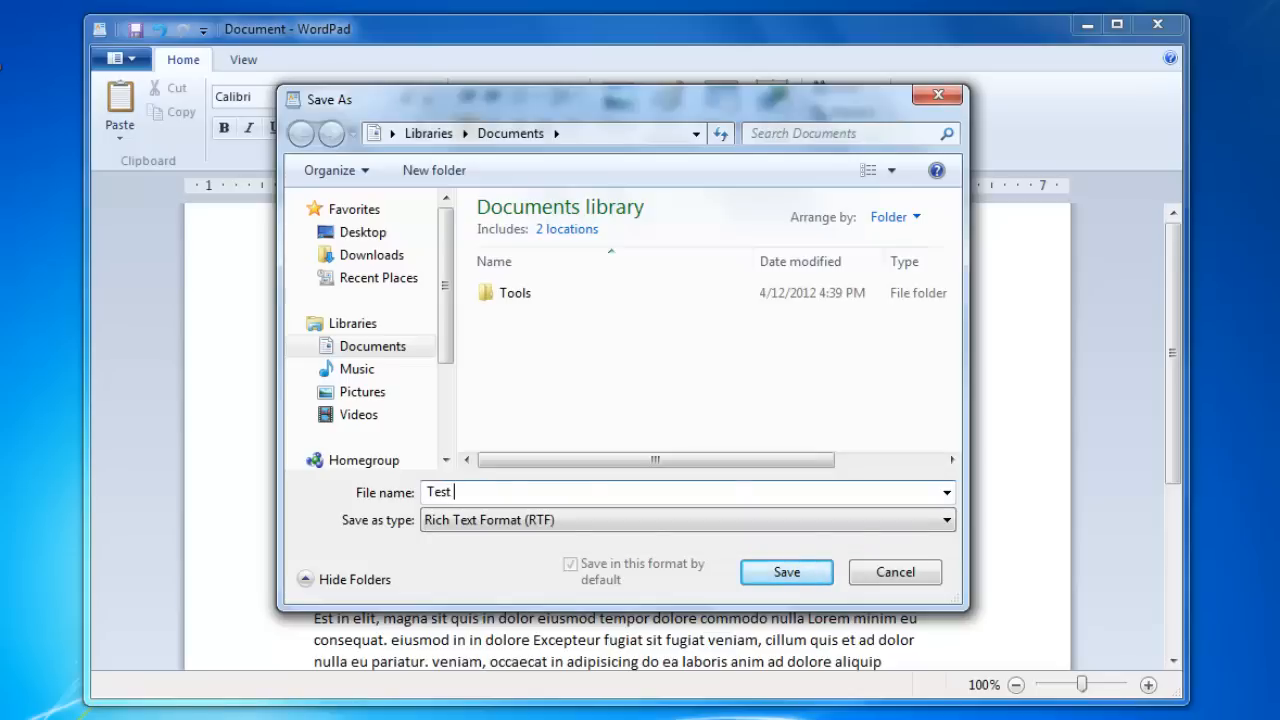
{"action": "type", "text": "Docu"}
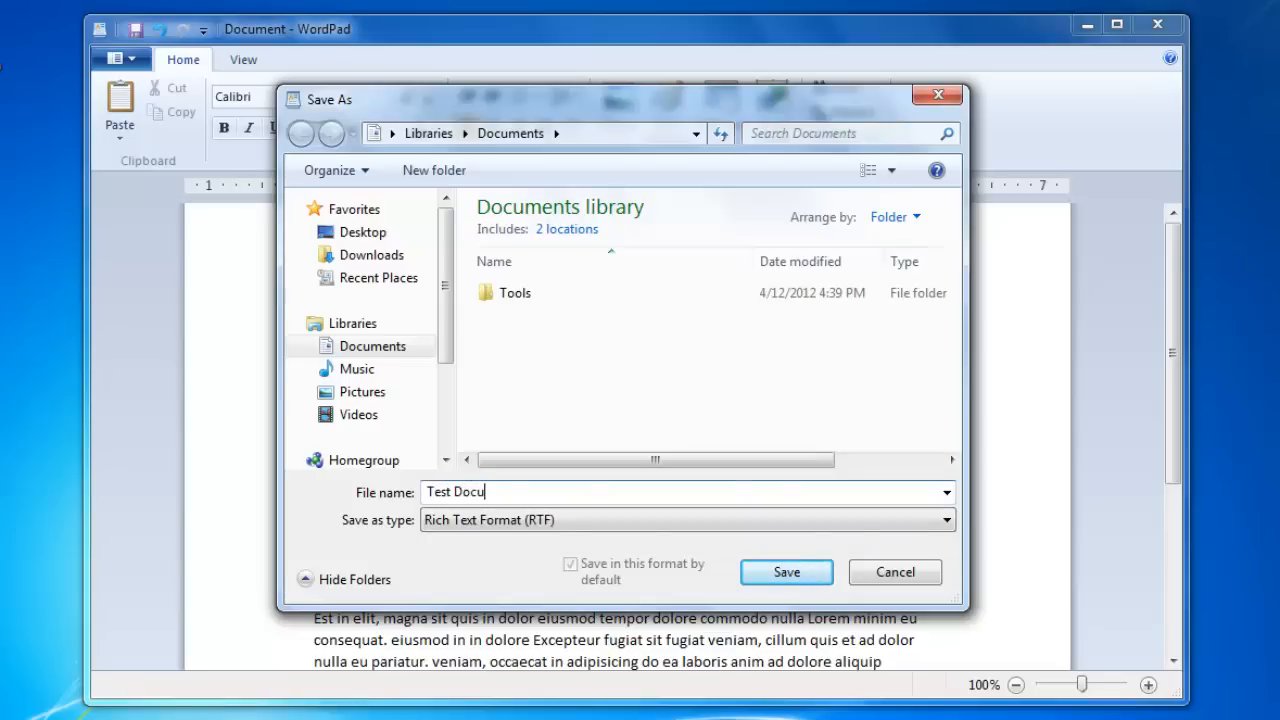
{"action": "type", "text": "ment"}
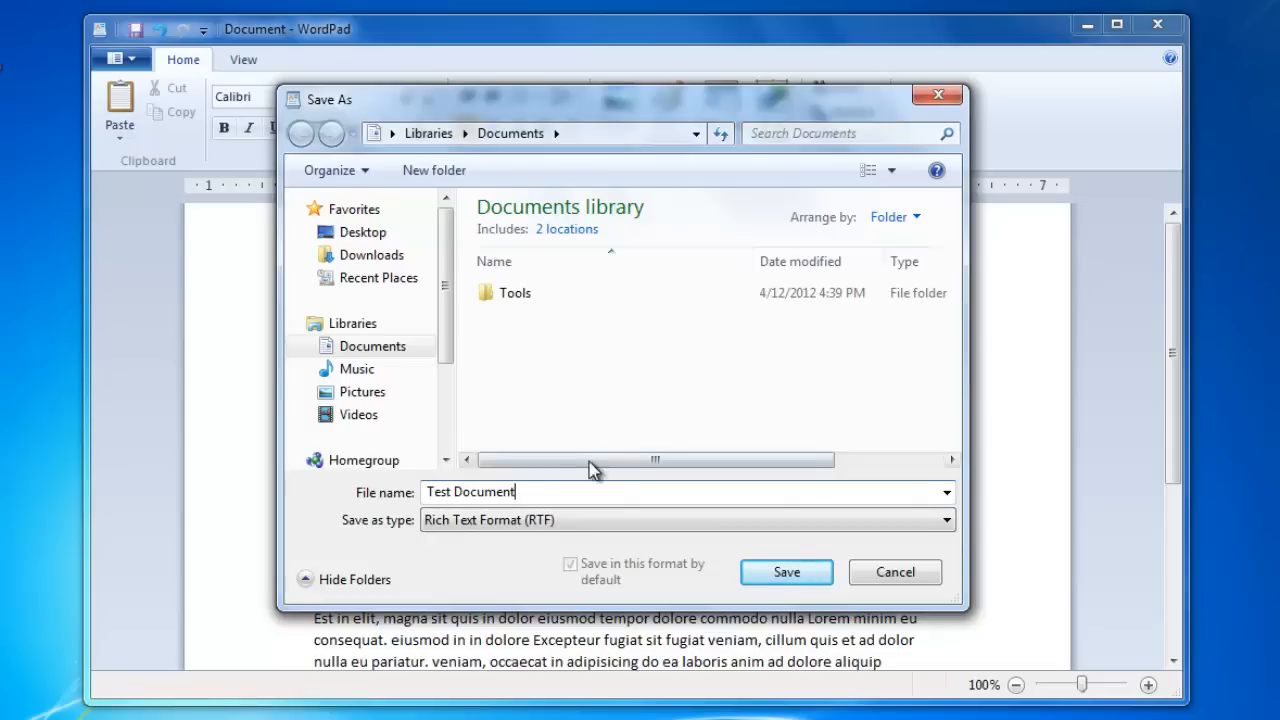
{"action": "left_click", "coordinate": [938, 519]}
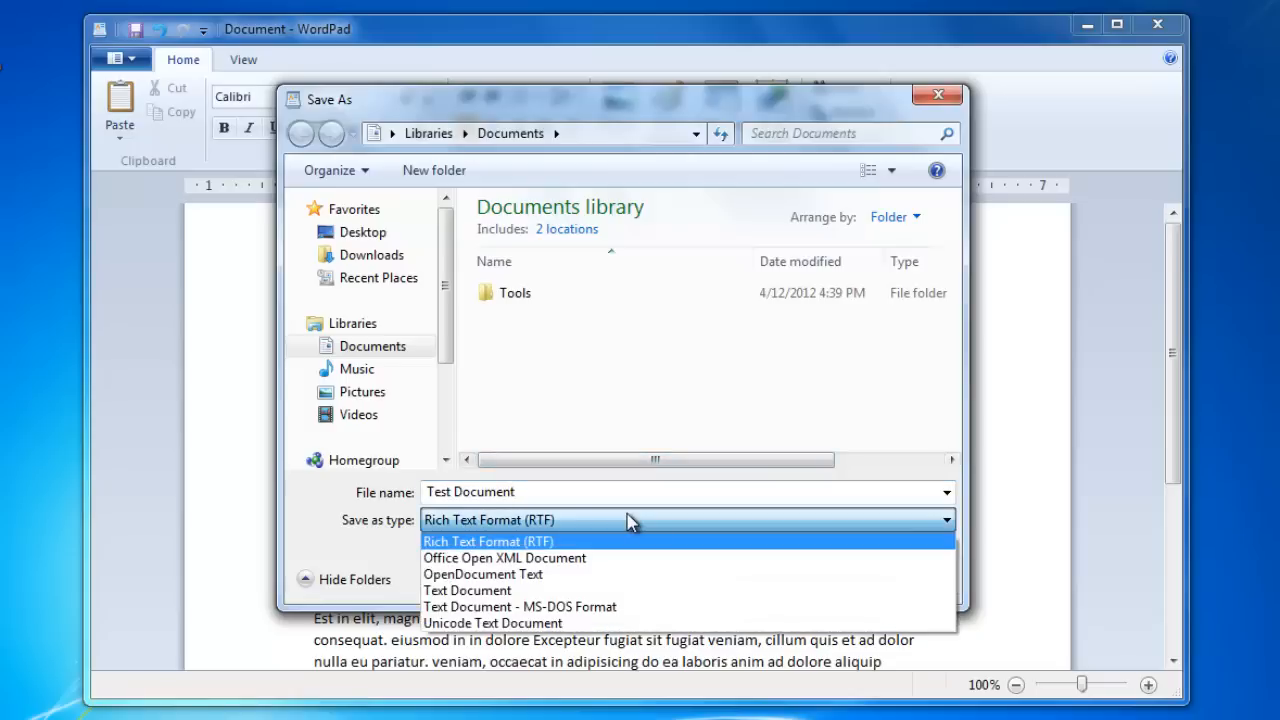
{"action": "mouse_move", "coordinate": [640, 557]}
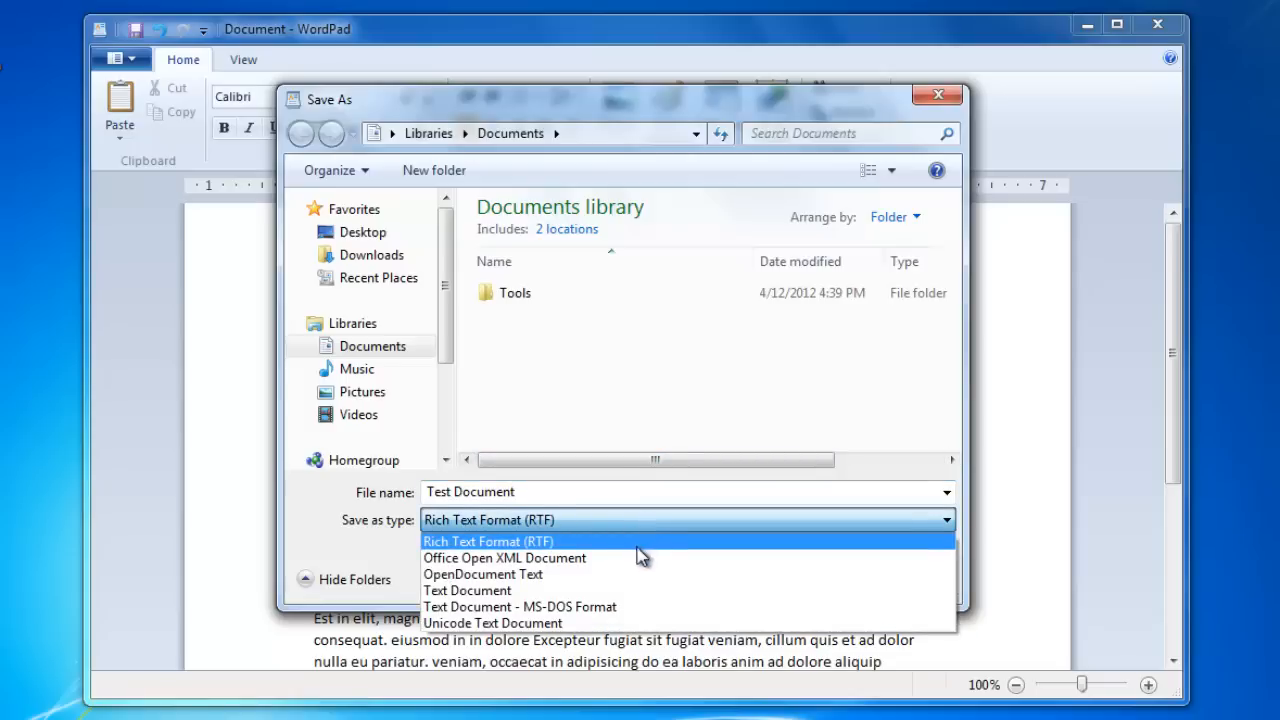
{"action": "mouse_move", "coordinate": [638, 550]}
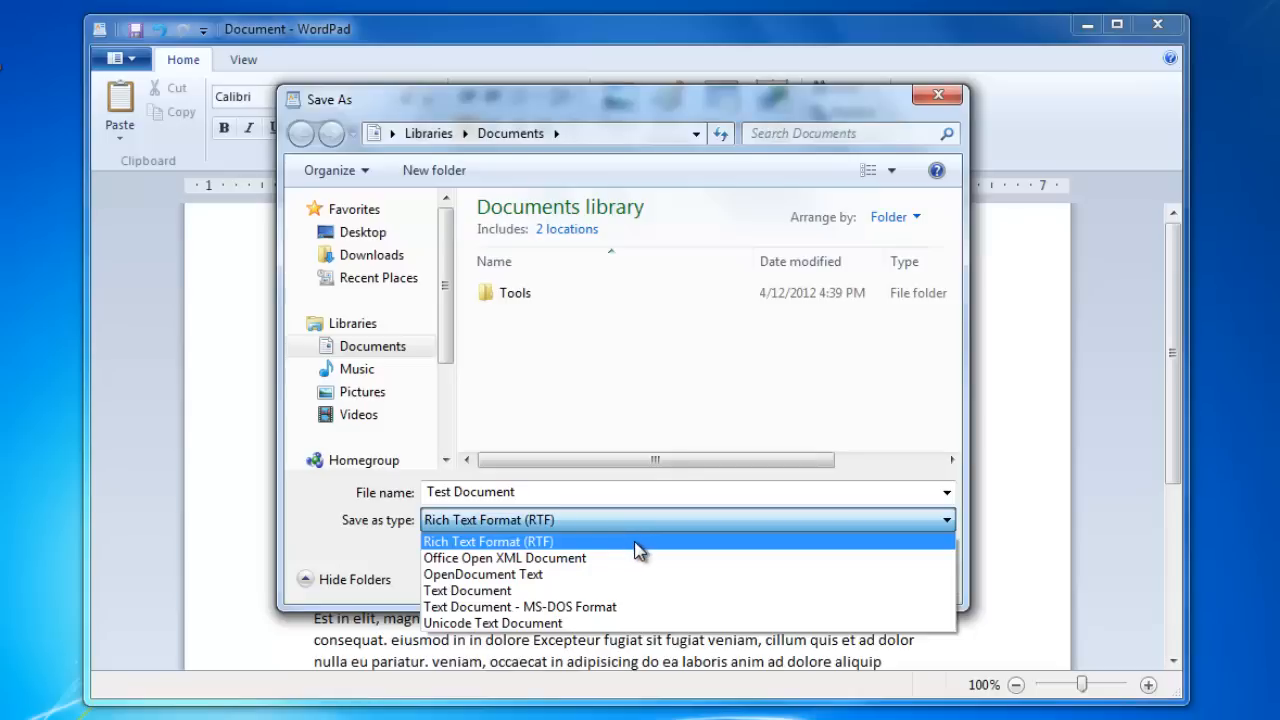
{"action": "mouse_move", "coordinate": [640, 558]}
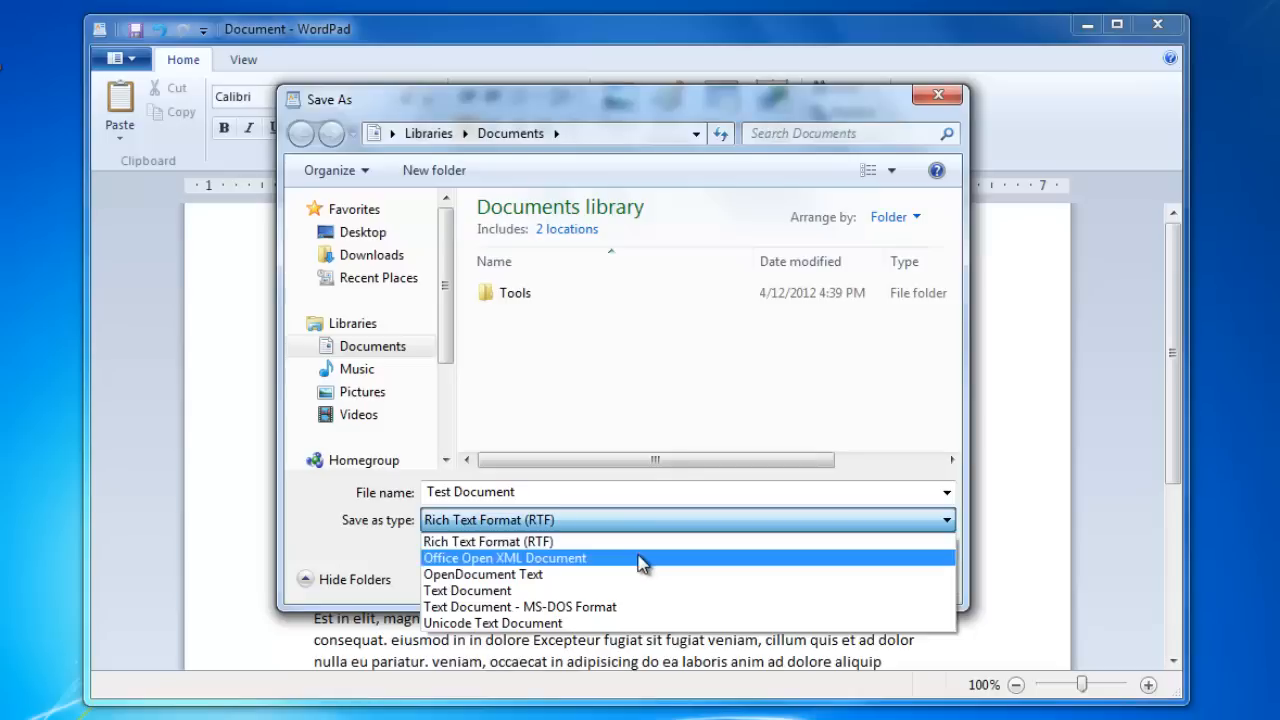
{"action": "mouse_move", "coordinate": [650, 590]}
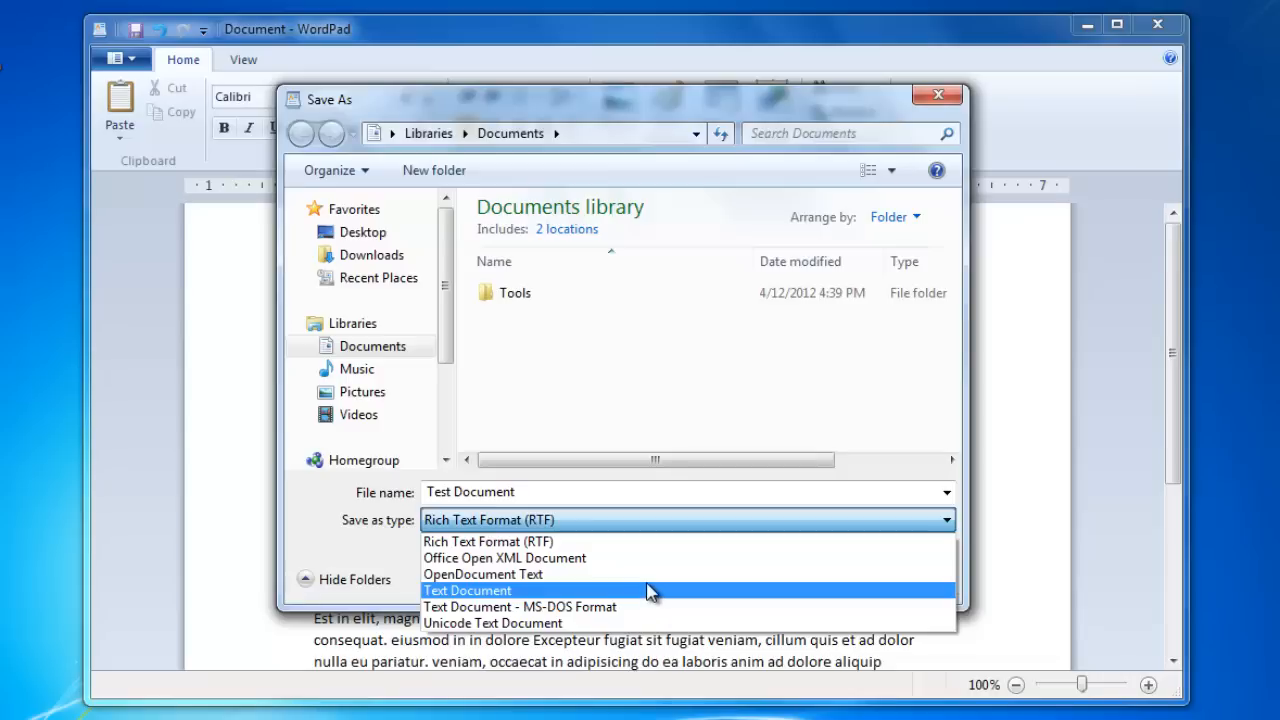
{"action": "mouse_move", "coordinate": [652, 597]}
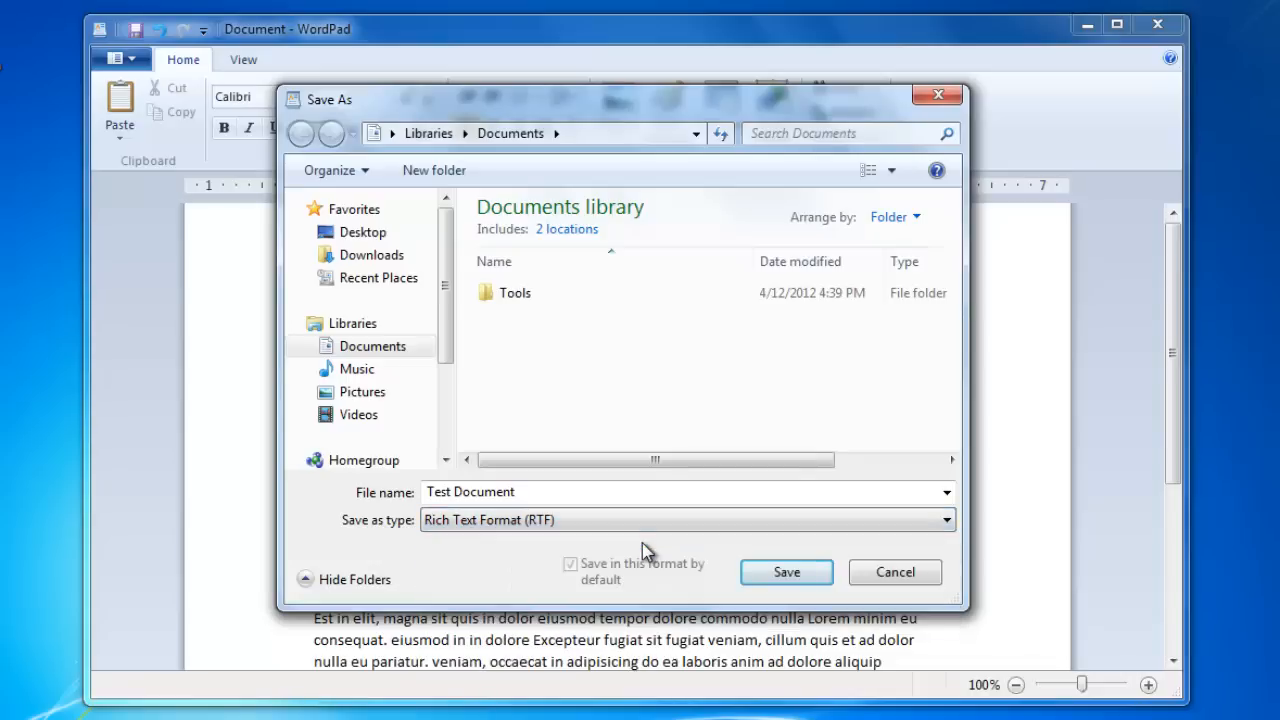
Step: Save the file as Test Document in Rich Text Format and close WordPad
{"action": "left_click", "coordinate": [786, 572]}
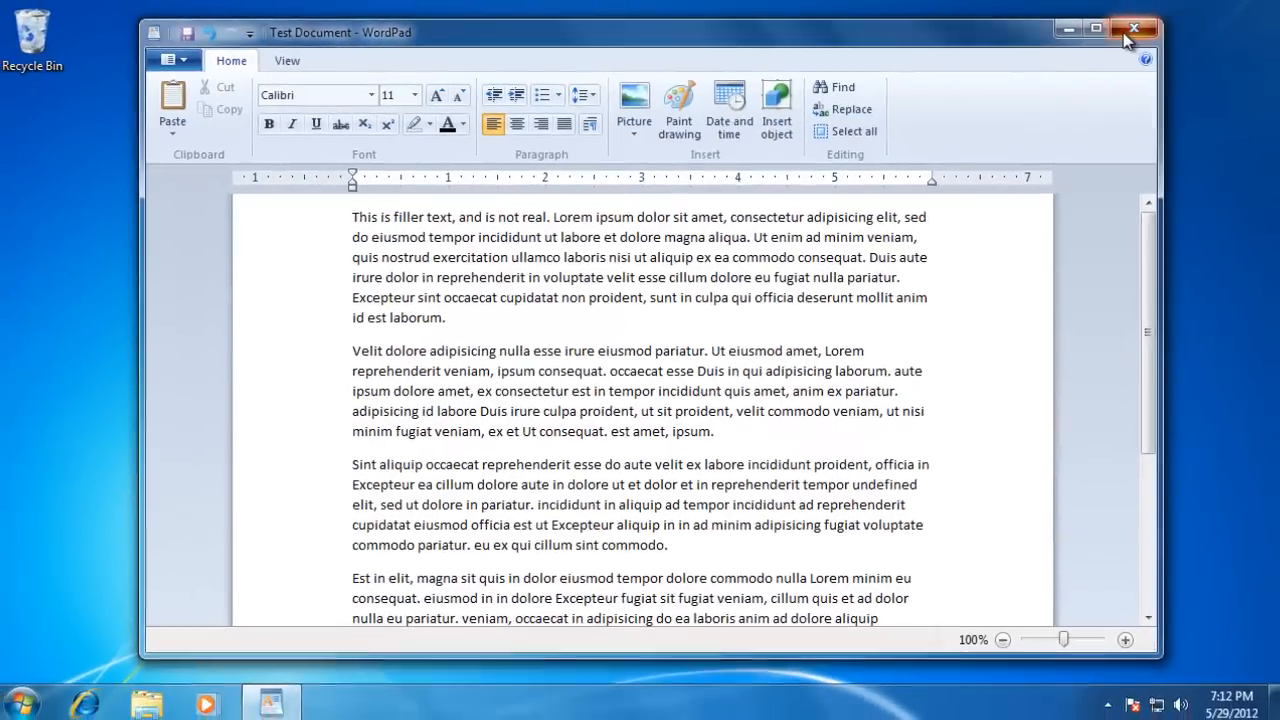
{"action": "left_click", "coordinate": [1135, 28]}
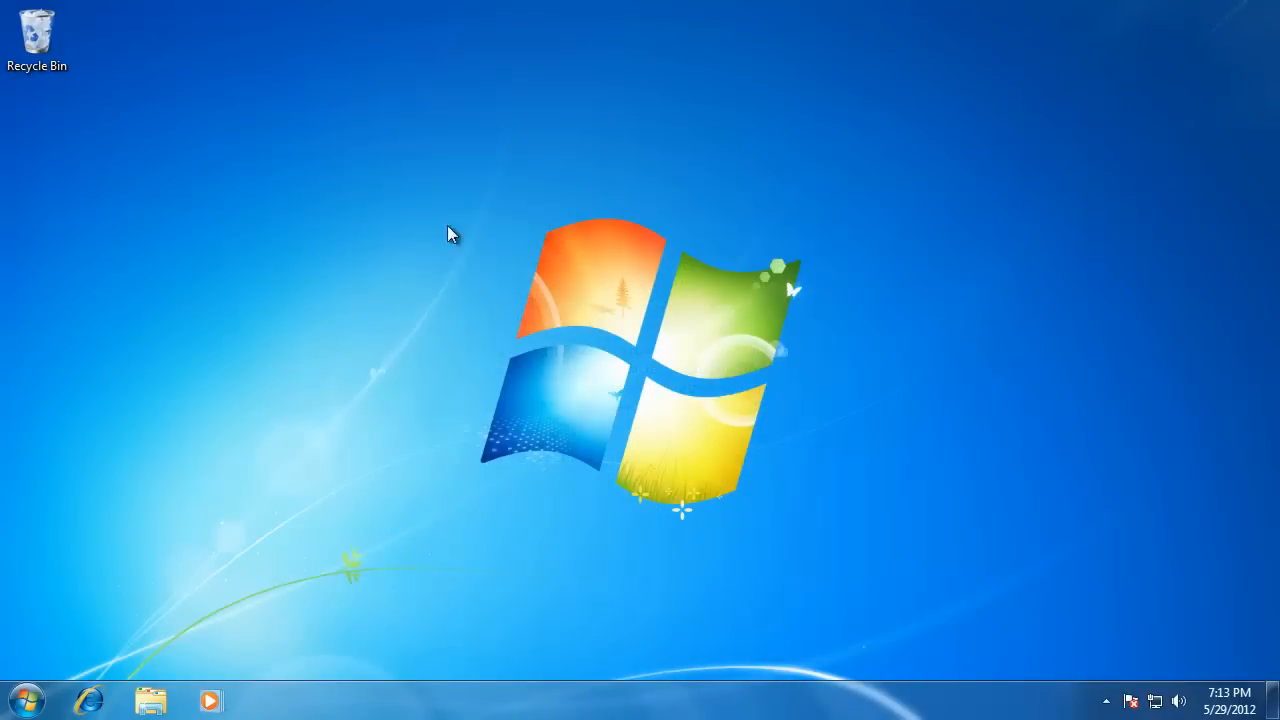
{"action": "mouse_move", "coordinate": [300, 322]}
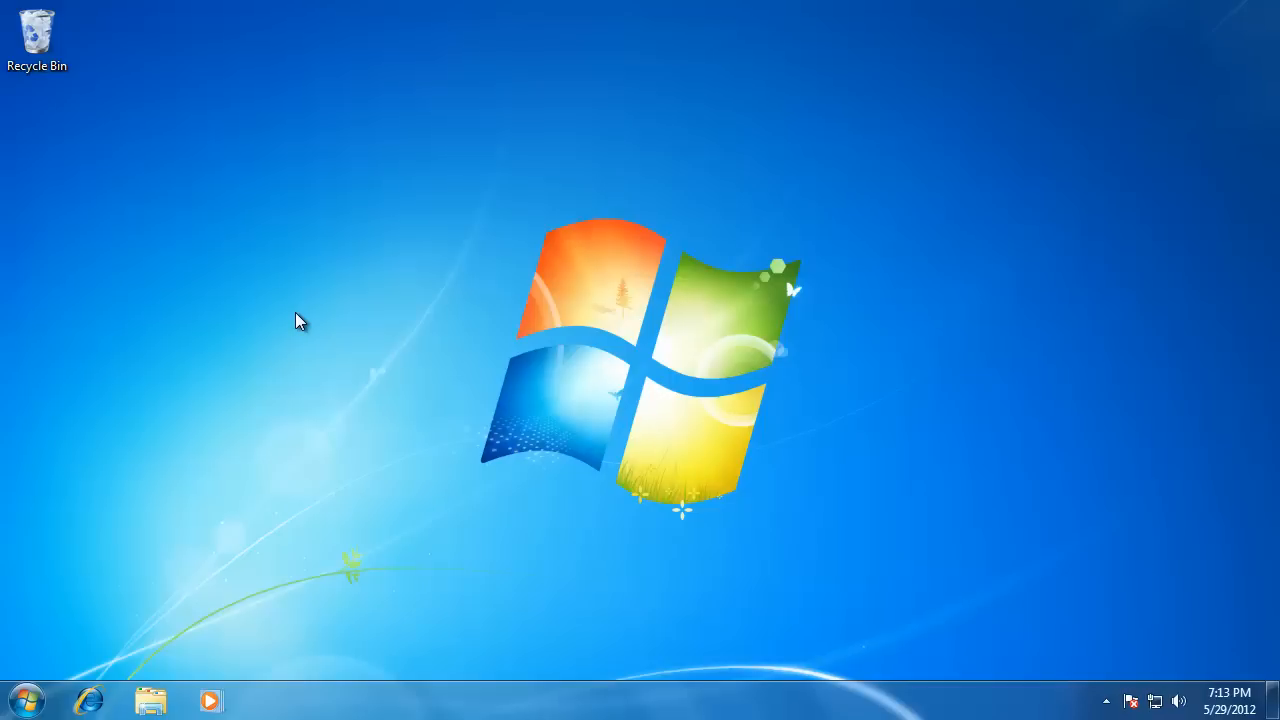
Step: Relaunch WordPad from the Start menu and open Test Document from Documents
{"action": "left_click", "coordinate": [27, 700]}
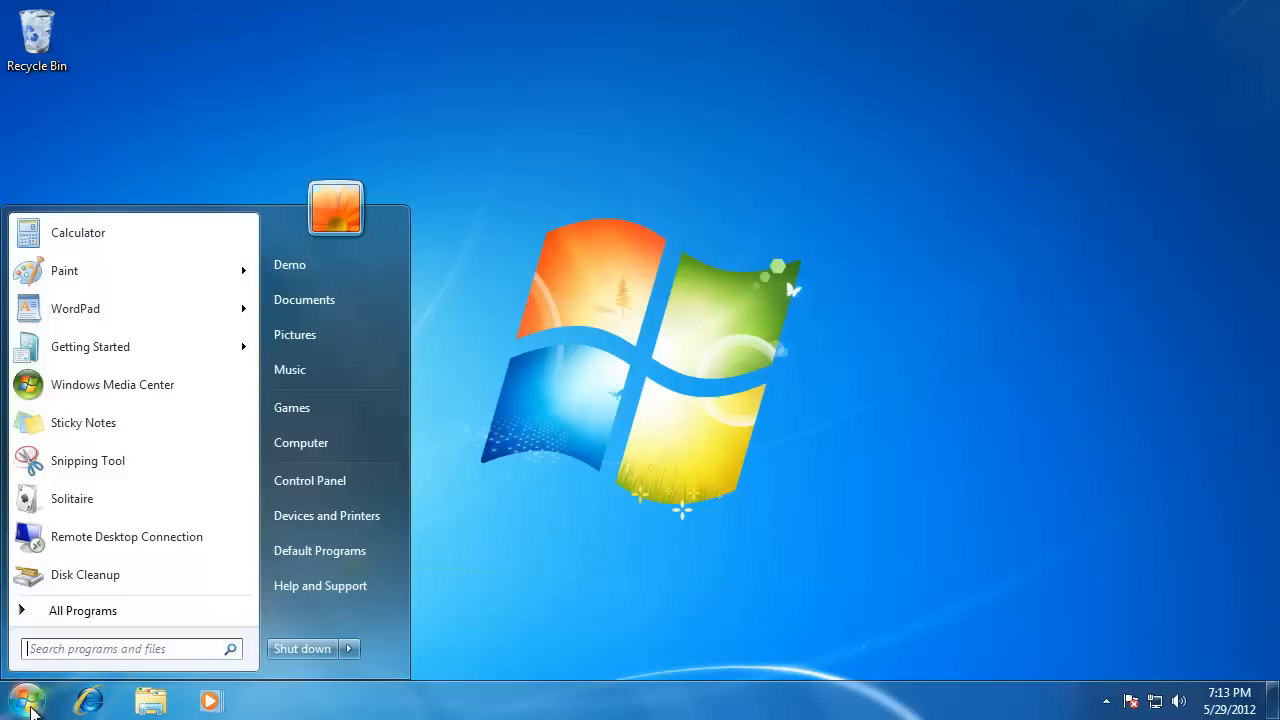
{"action": "left_click", "coordinate": [75, 308]}
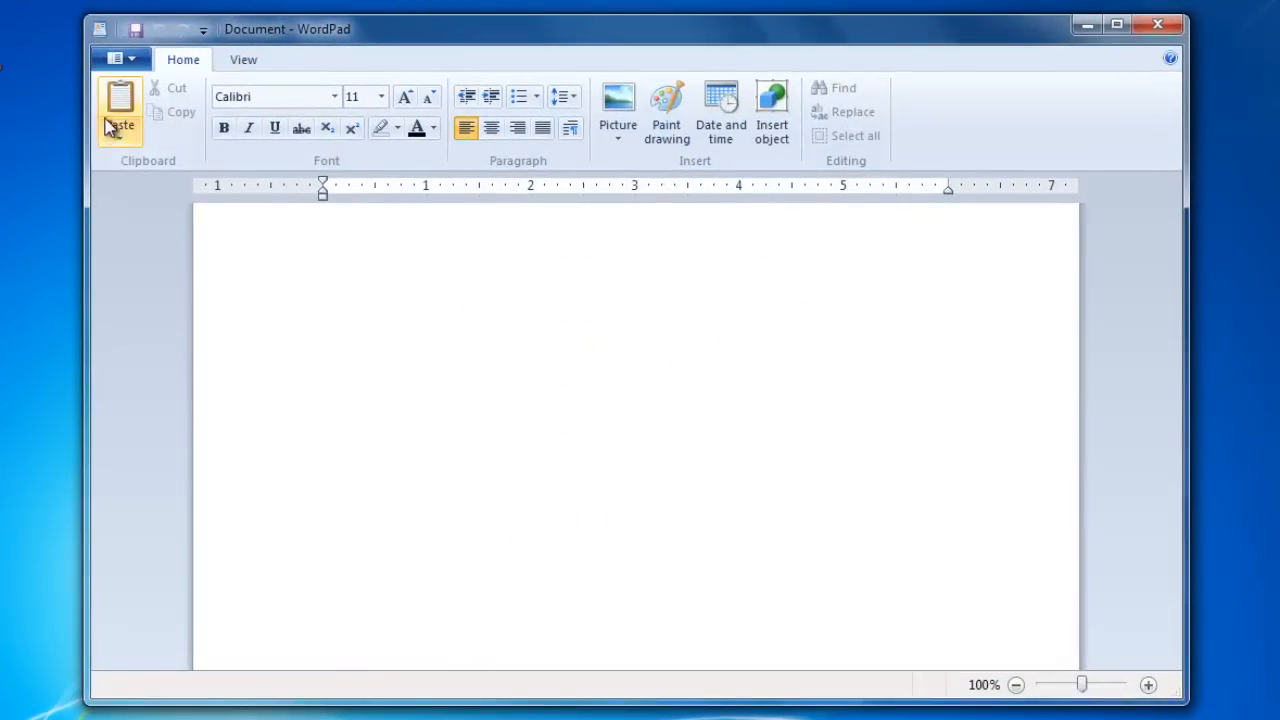
{"action": "left_click", "coordinate": [115, 58]}
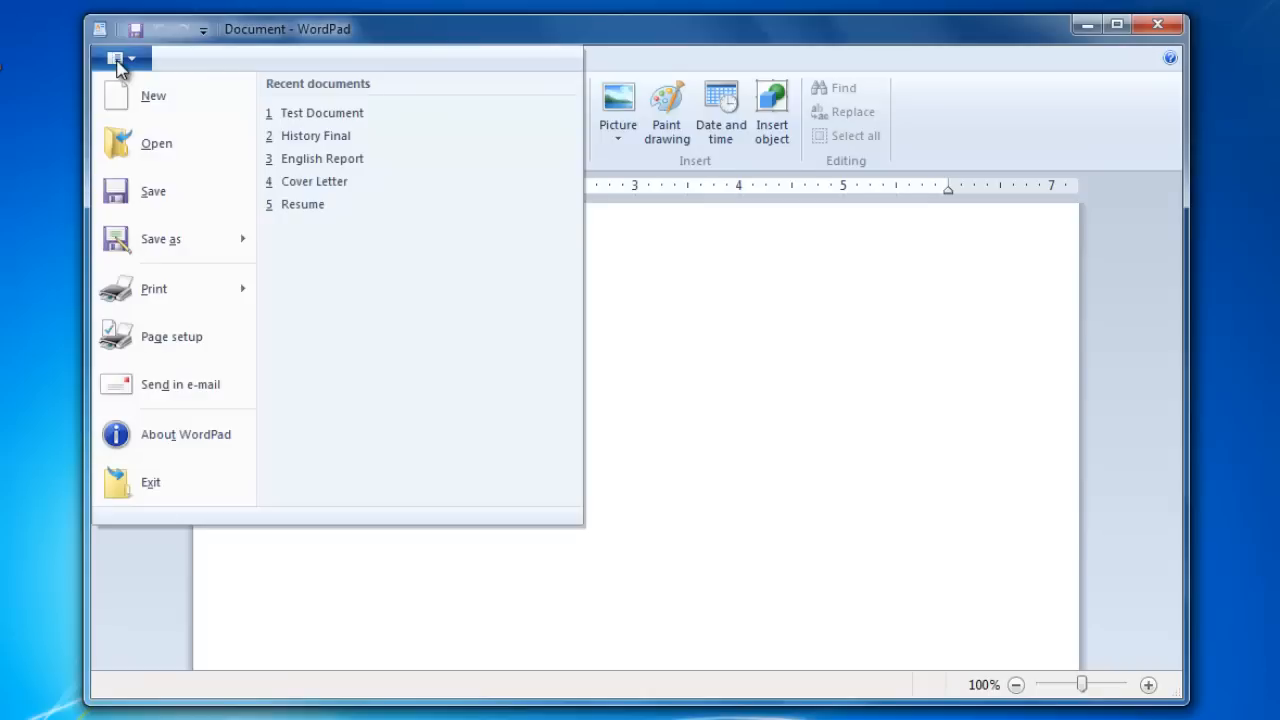
{"action": "mouse_move", "coordinate": [156, 143]}
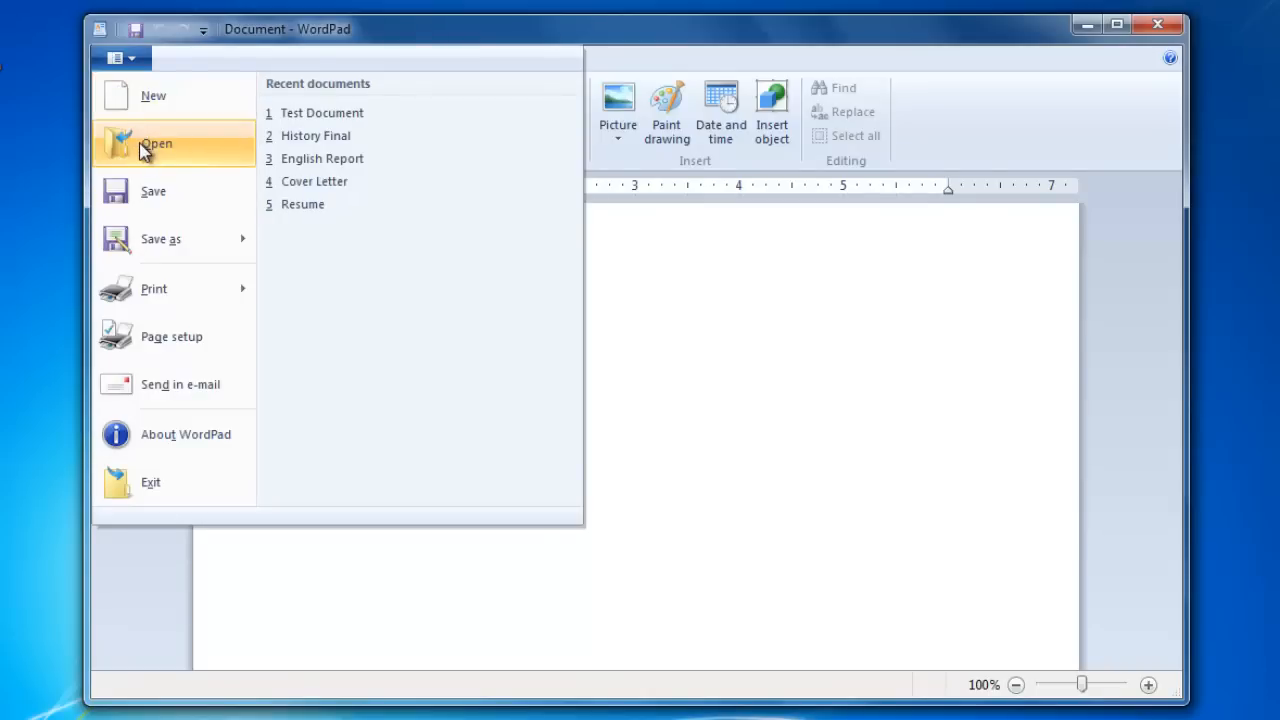
{"action": "left_click", "coordinate": [156, 143]}
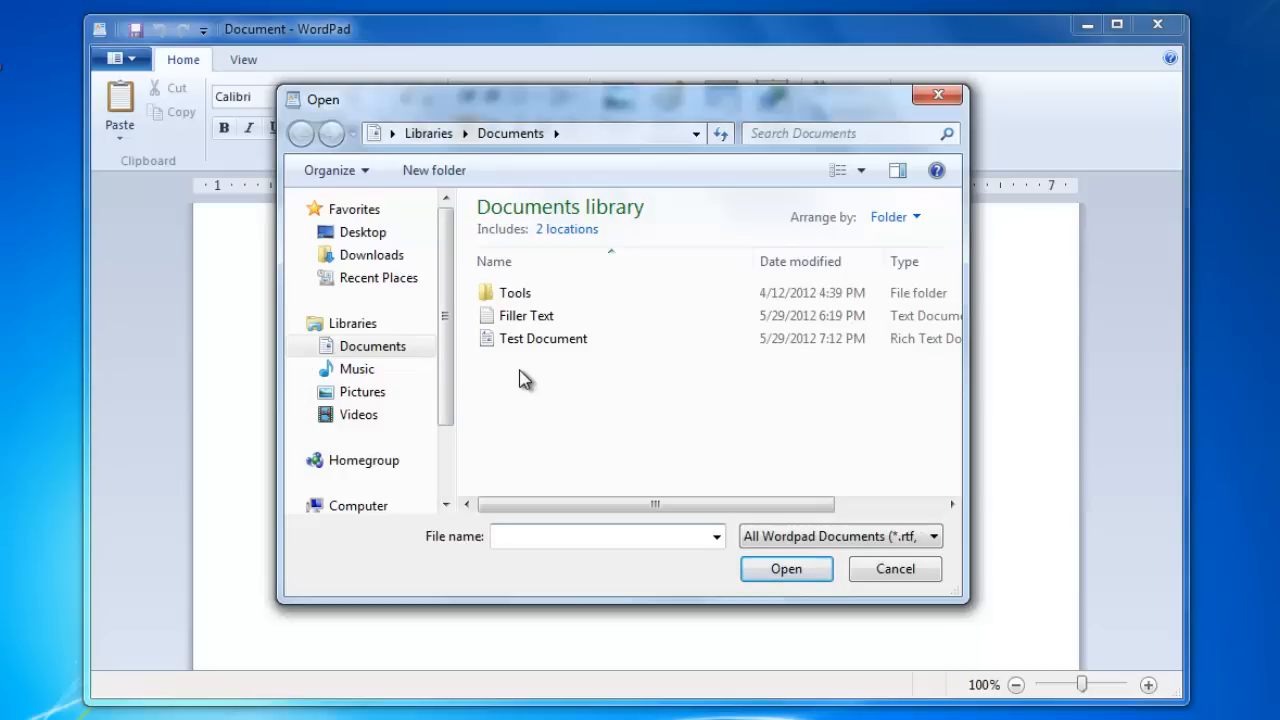
{"action": "mouse_move", "coordinate": [493, 369]}
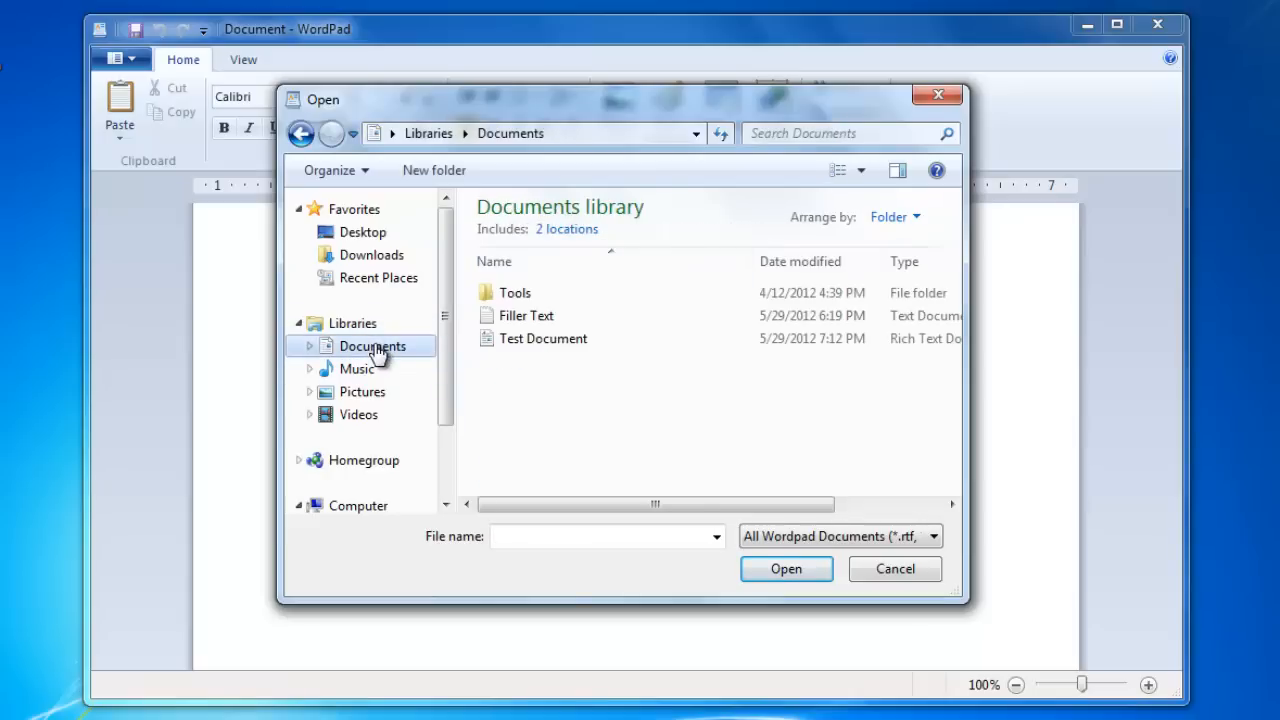
{"action": "left_click", "coordinate": [543, 338]}
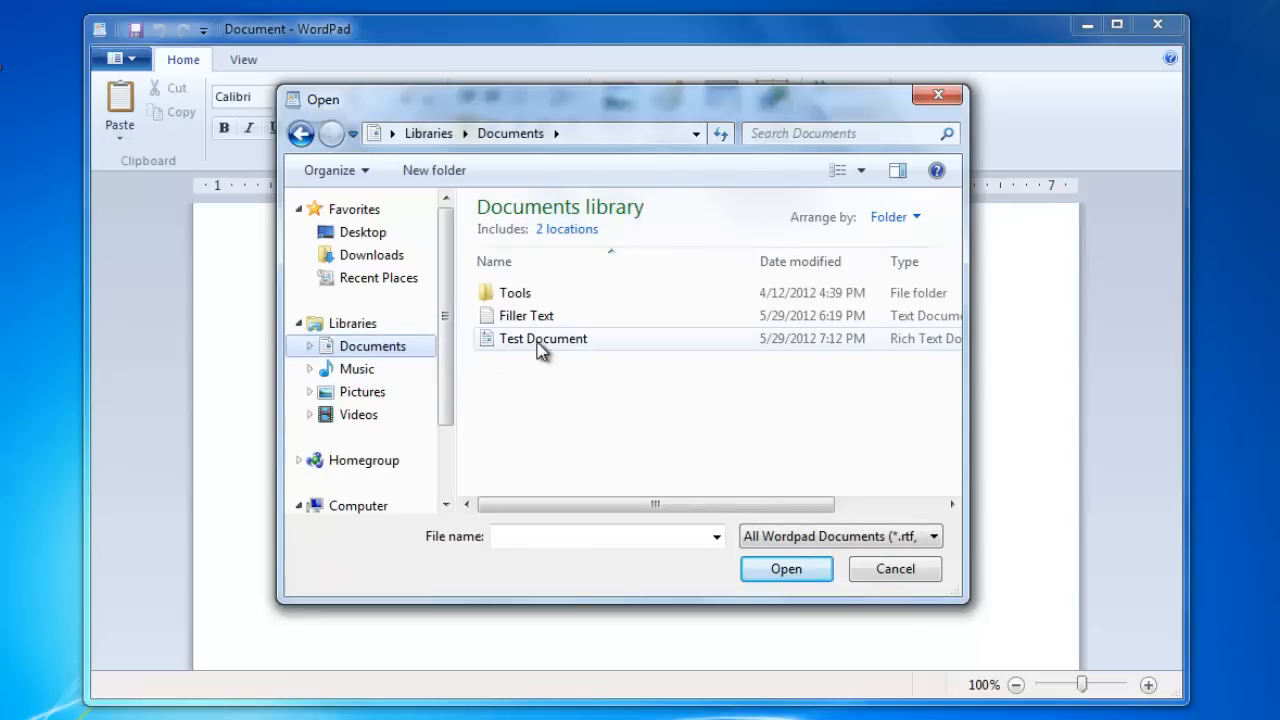
{"action": "left_click", "coordinate": [542, 338]}
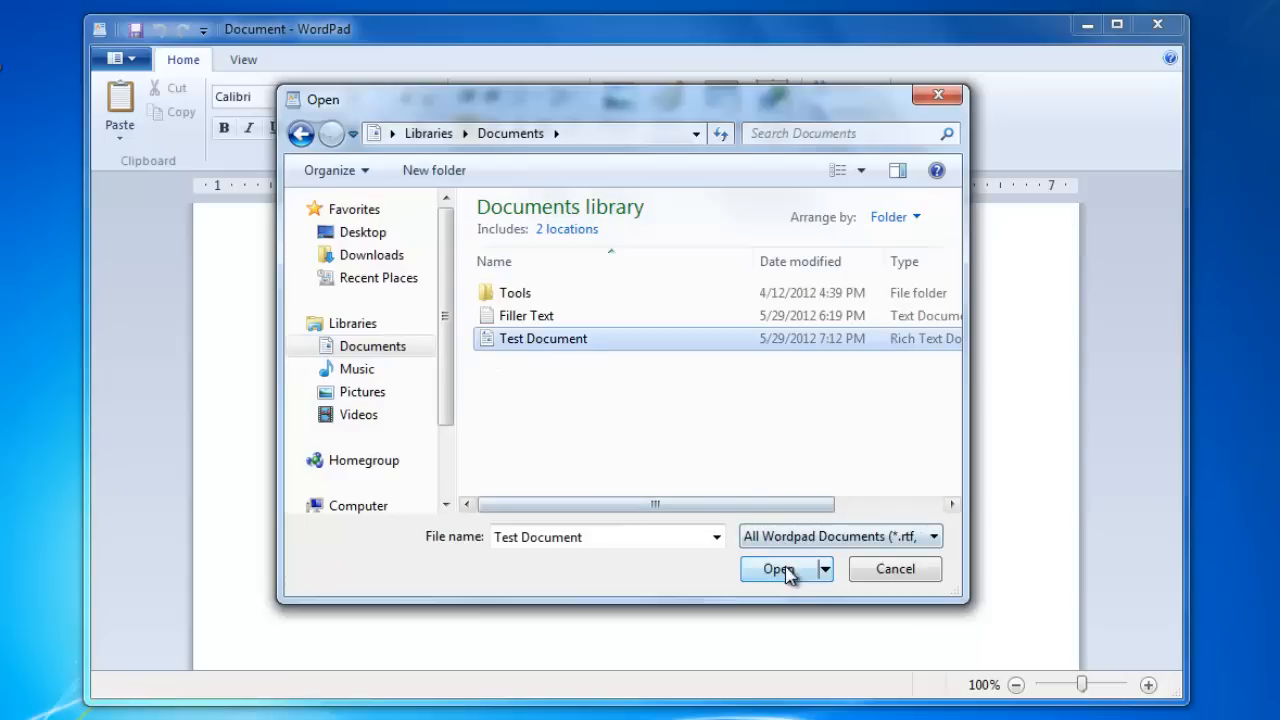
{"action": "mouse_move", "coordinate": [698, 478]}
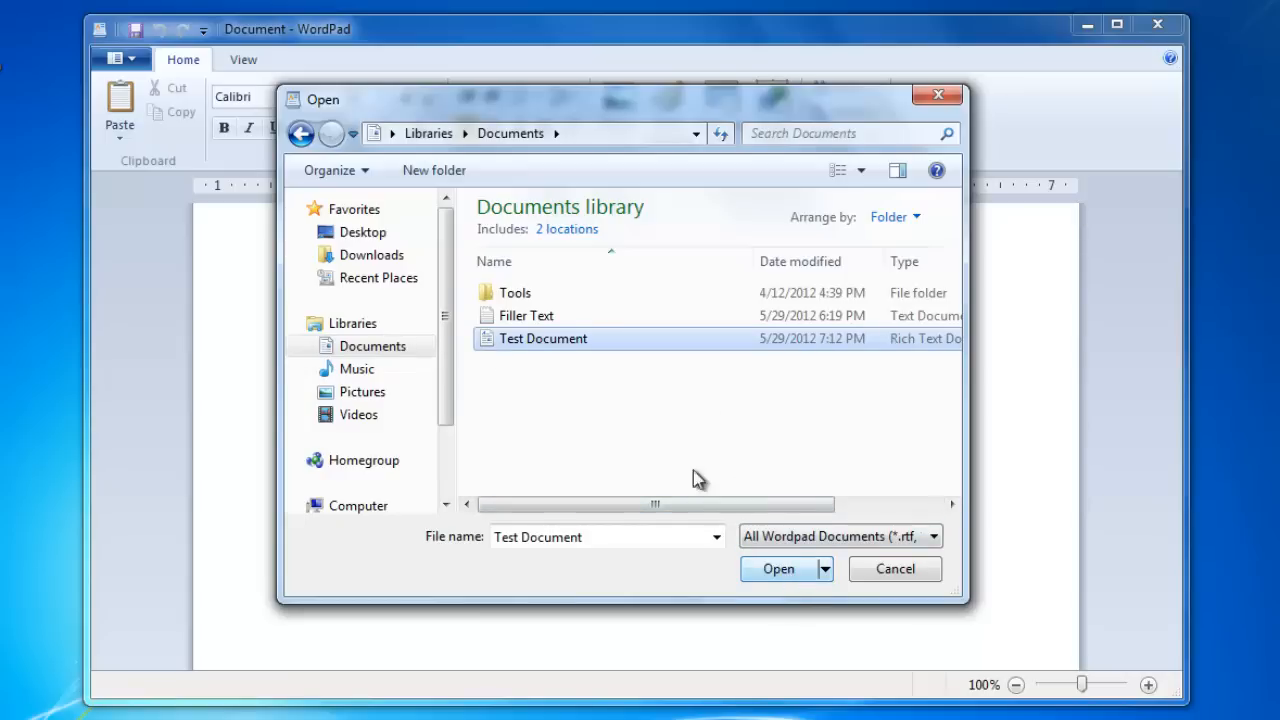
{"action": "left_click", "coordinate": [779, 568]}
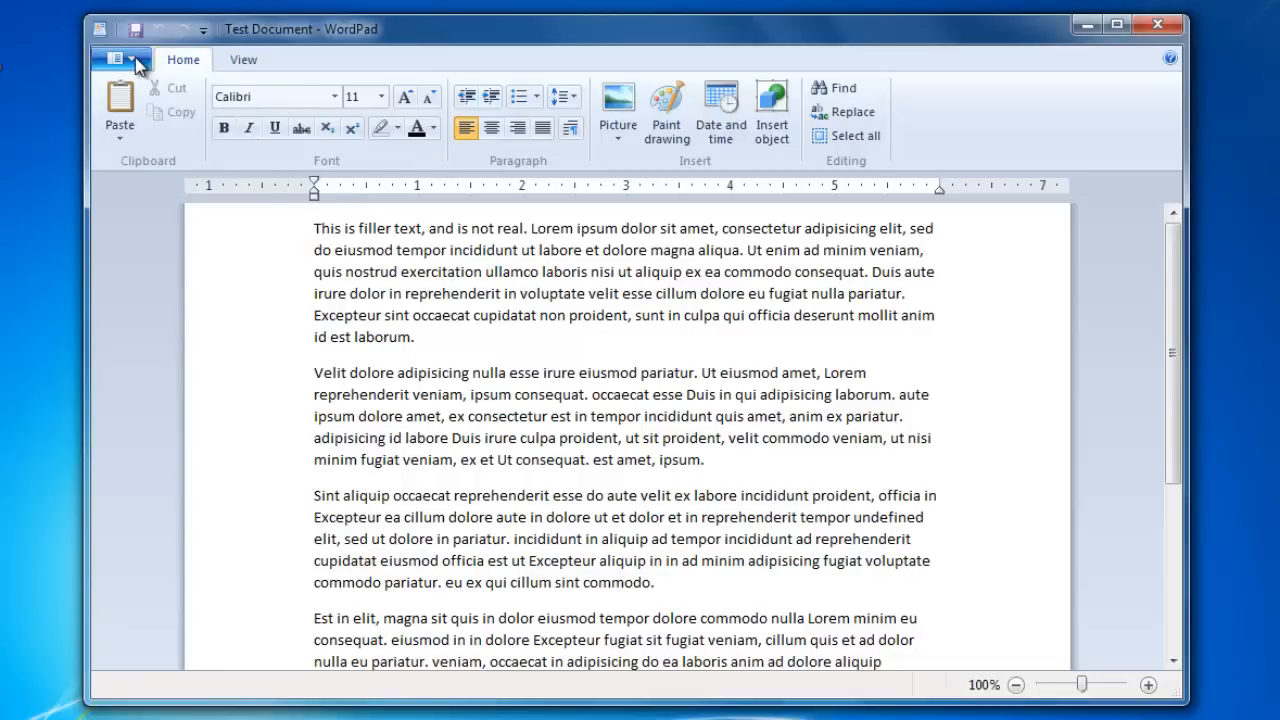
{"action": "left_click", "coordinate": [118, 59]}
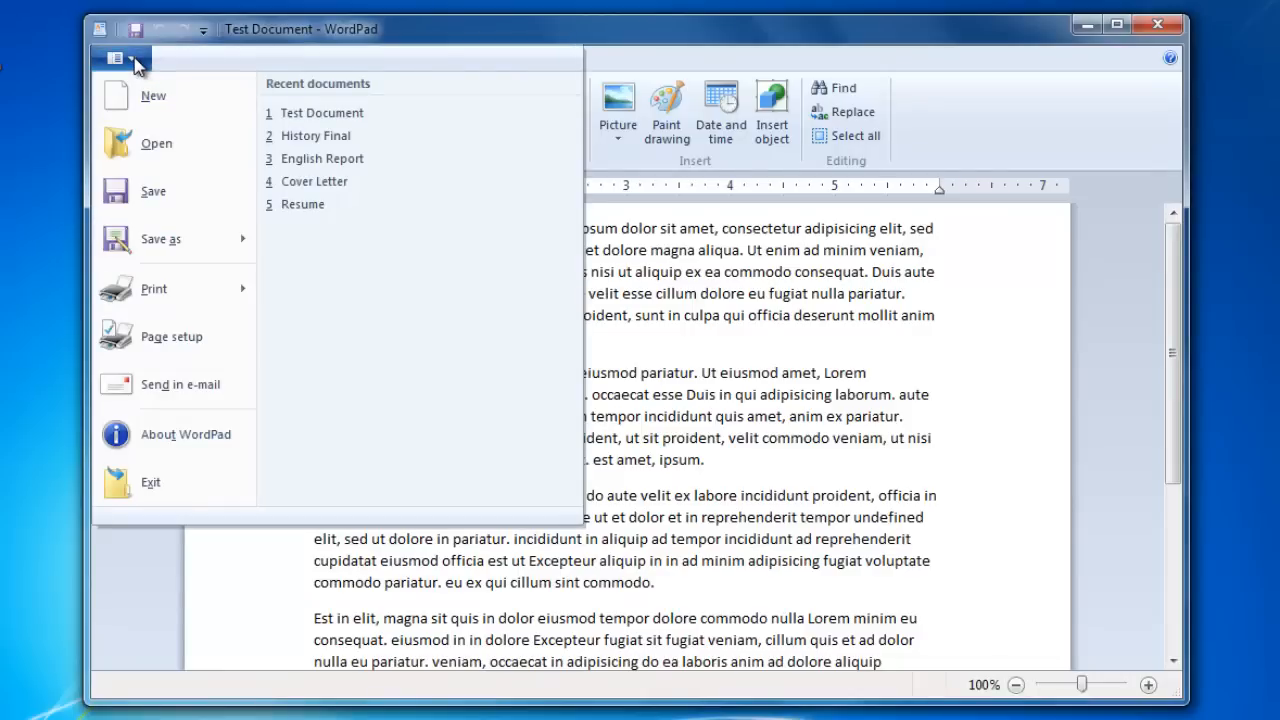
{"action": "mouse_move", "coordinate": [295, 158]}
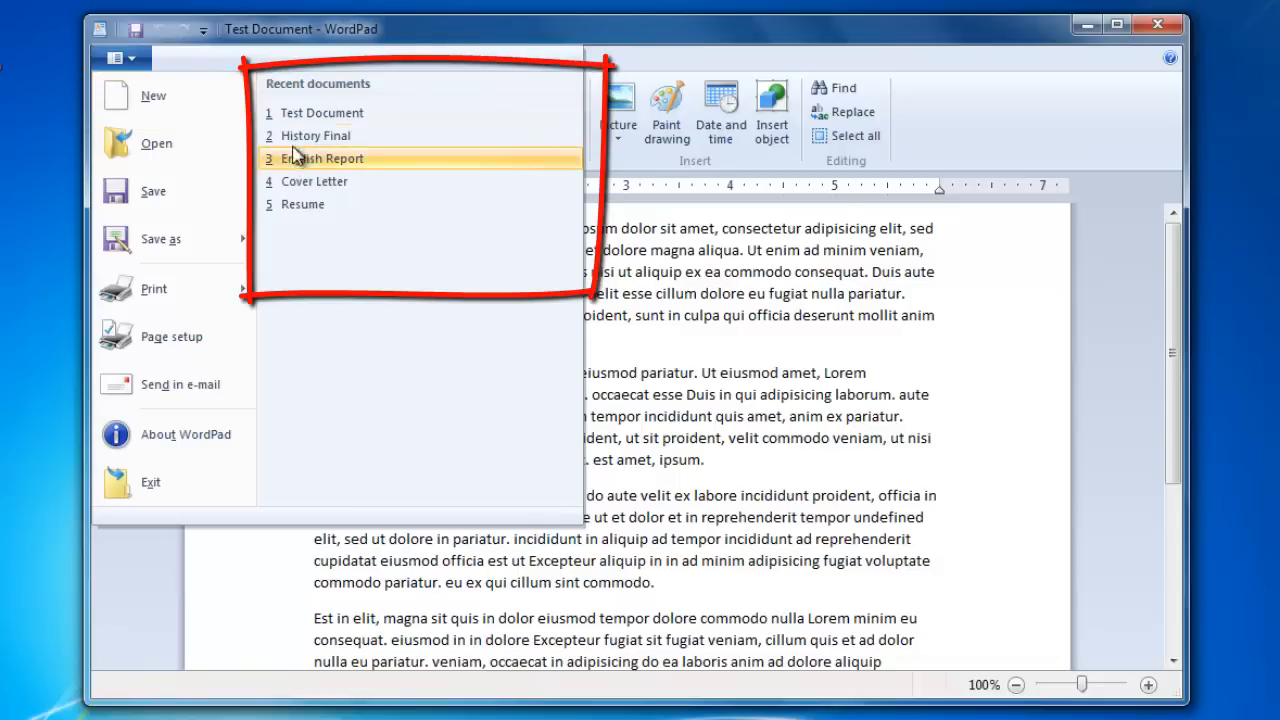
{"action": "mouse_move", "coordinate": [348, 230]}
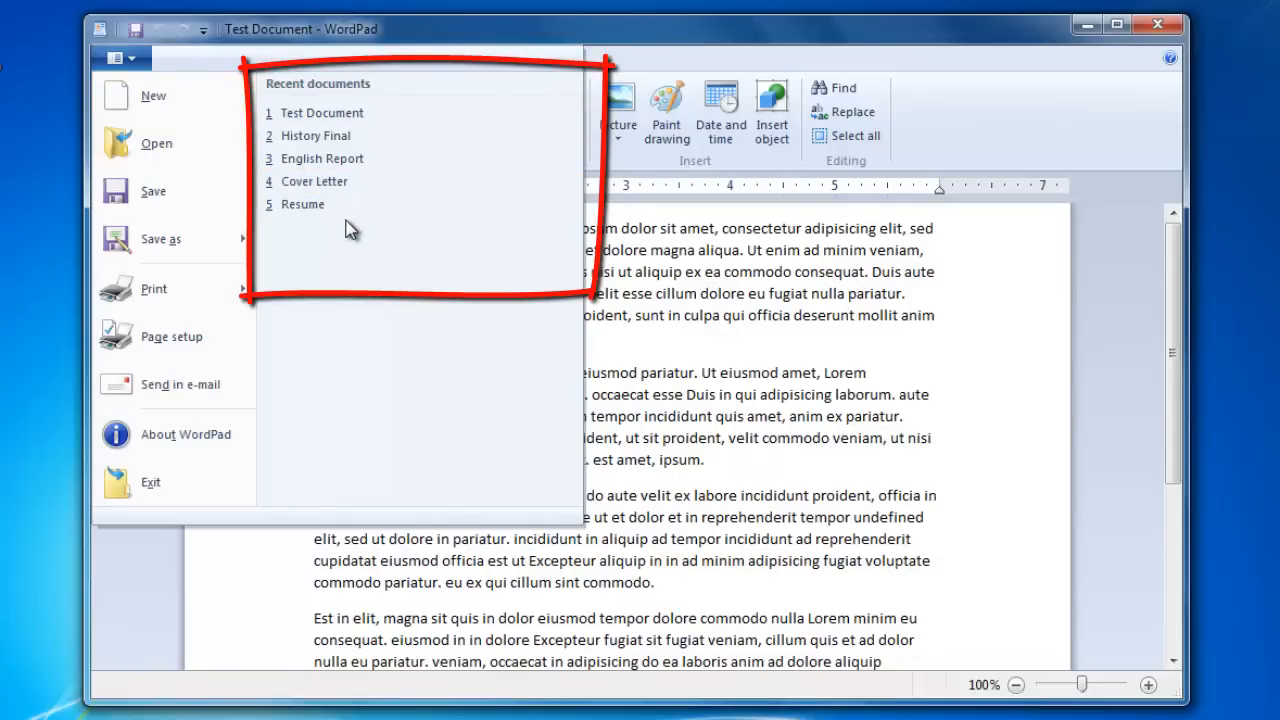
{"action": "mouse_move", "coordinate": [408, 118]}
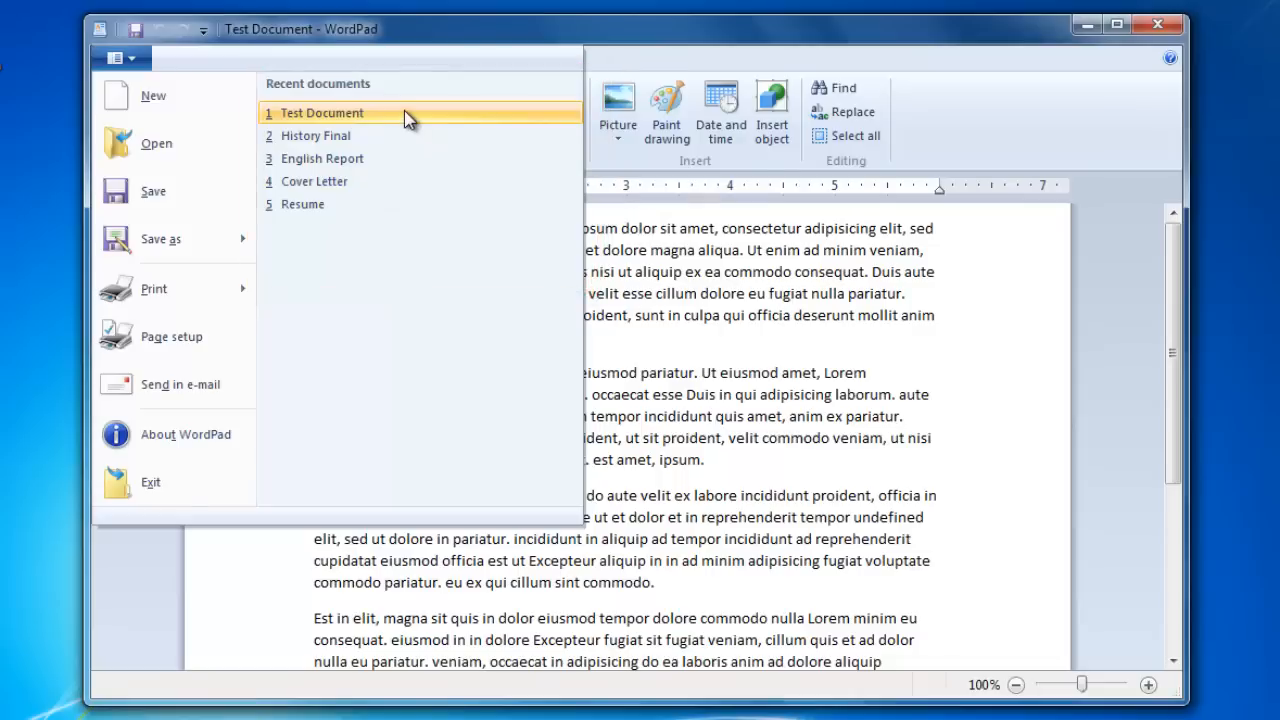
{"action": "left_click", "coordinate": [322, 112]}
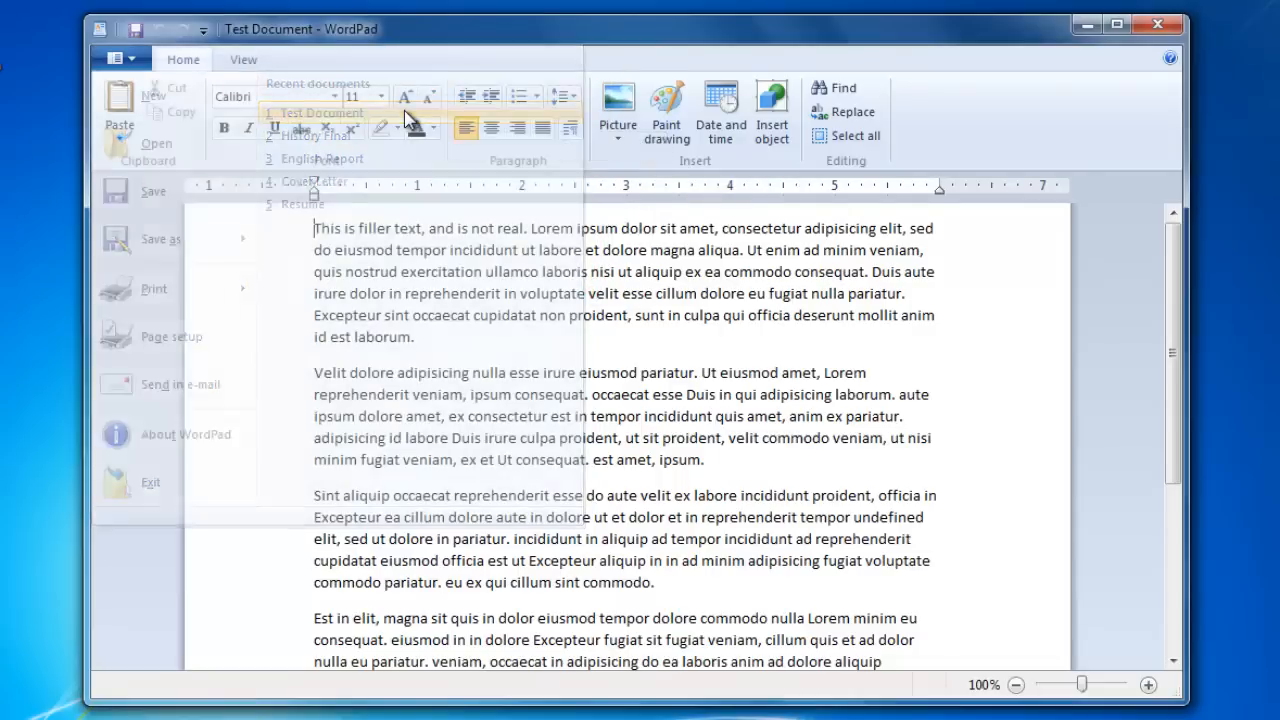
{"action": "left_click", "coordinate": [113, 59]}
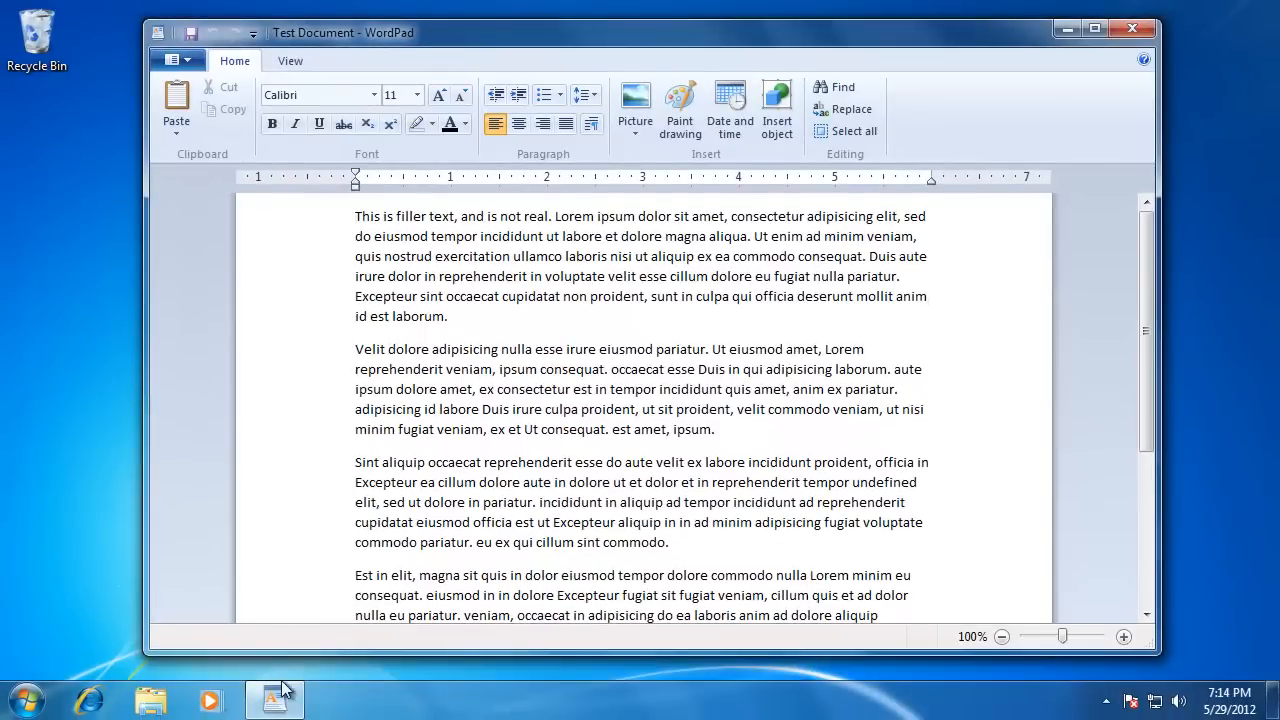
{"action": "right_click", "coordinate": [275, 699]}
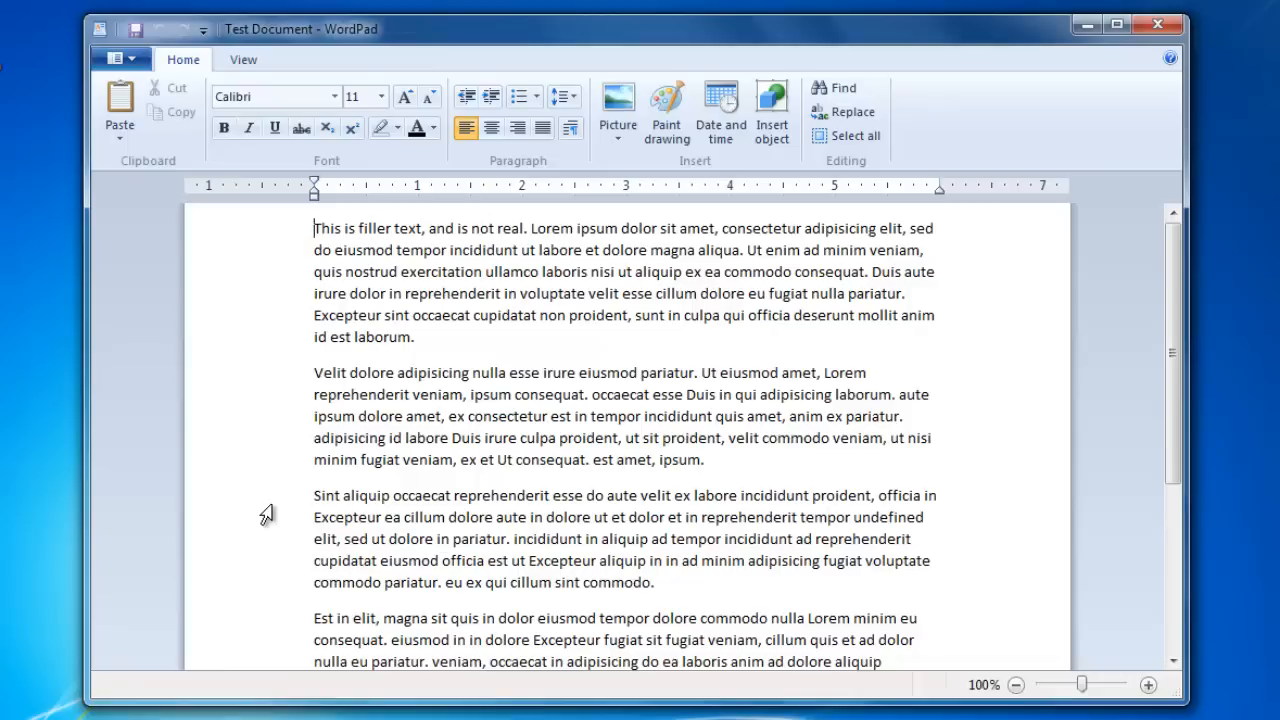
Step: Save Test Document under its current name using Ctrl+S repeatedly
{"action": "key", "text": "ctrl+s"}
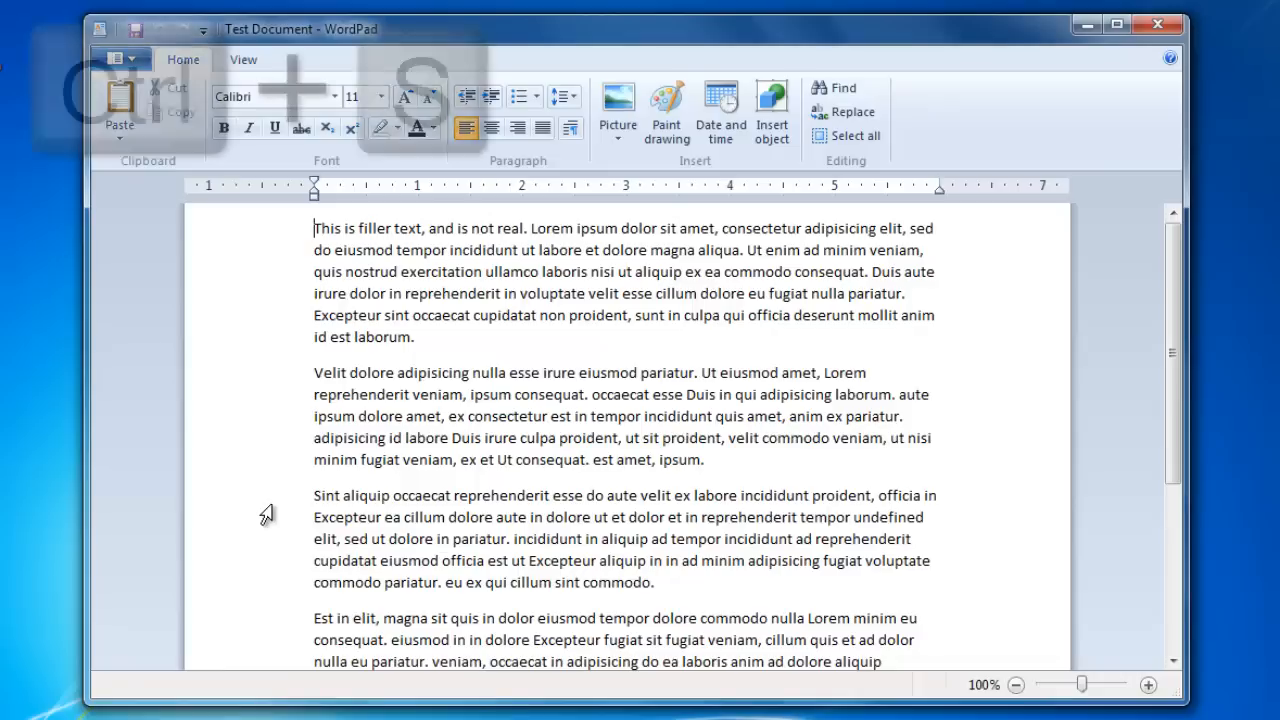
{"action": "key", "text": "ctrl+s"}
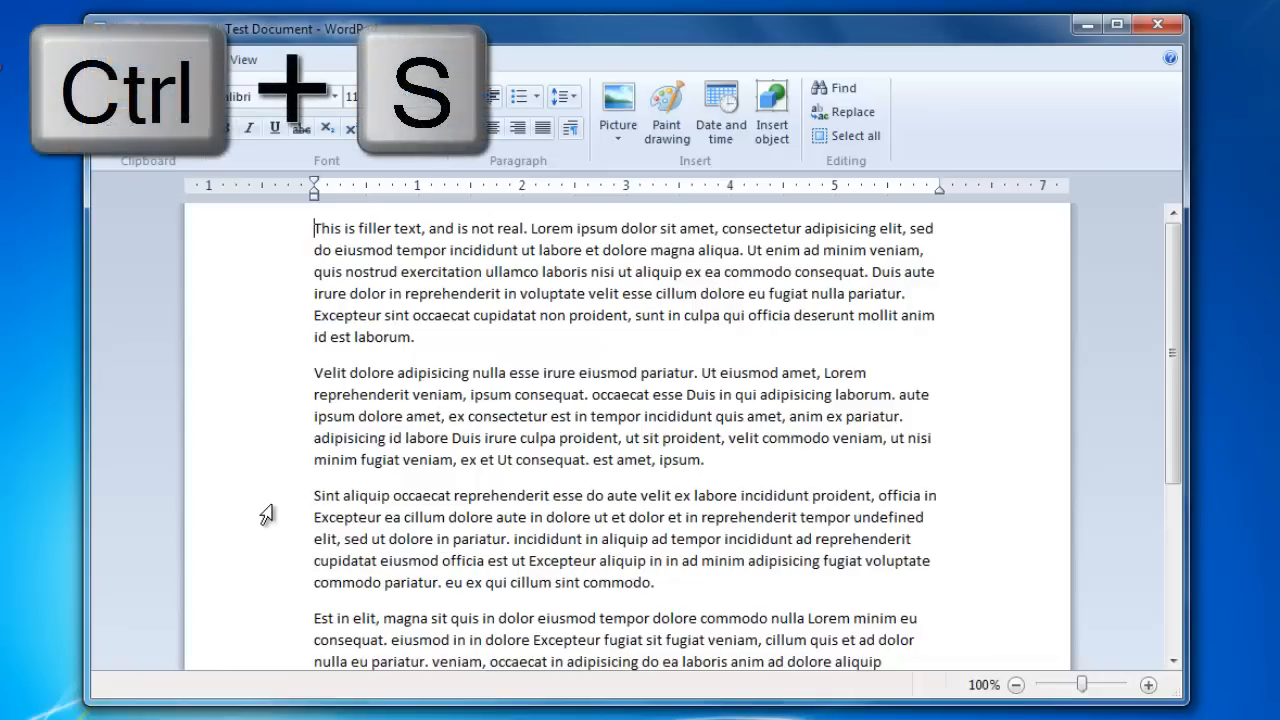
{"action": "key", "text": "ctrl+s"}
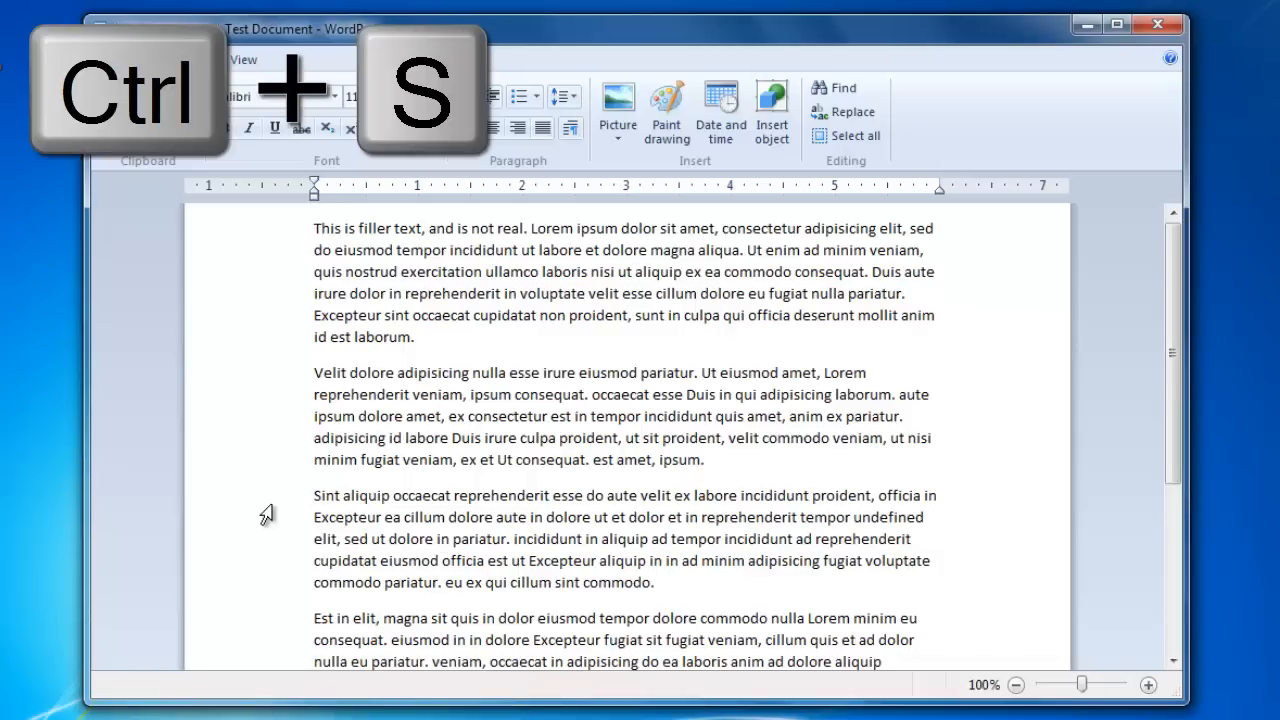
{"action": "key", "text": "ctrl+s"}
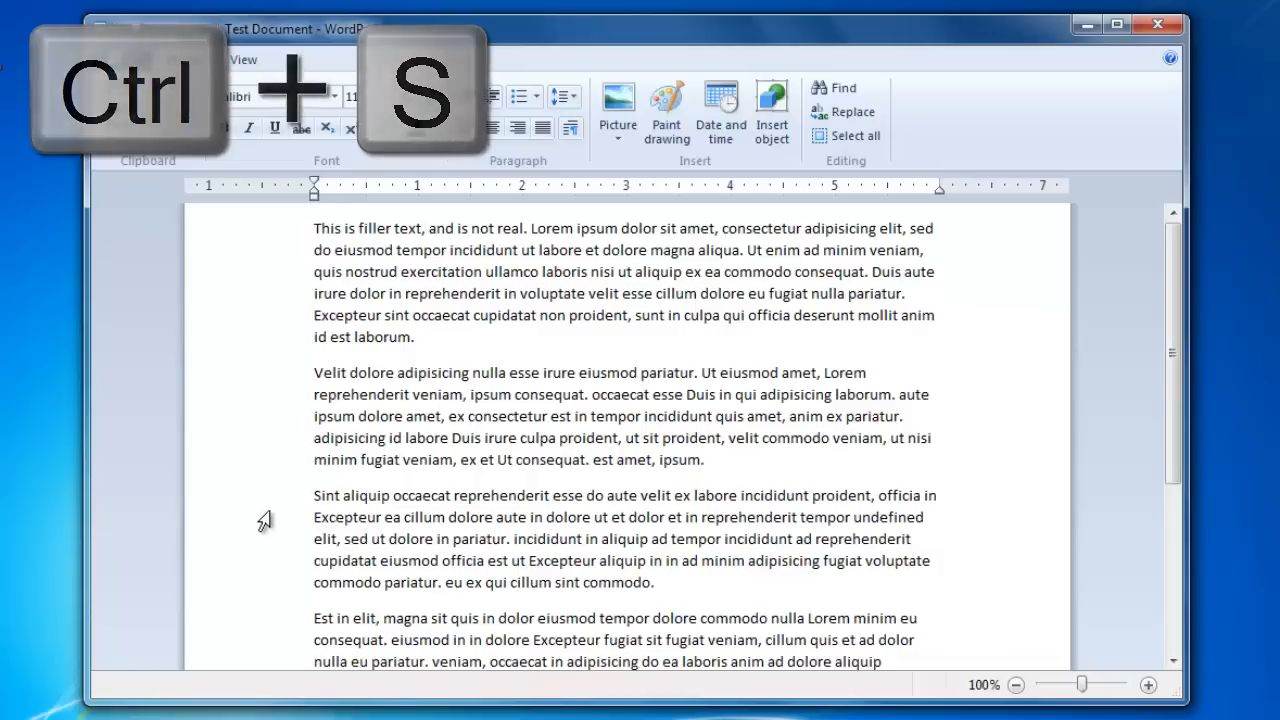
{"action": "key", "text": "ctrl+s"}
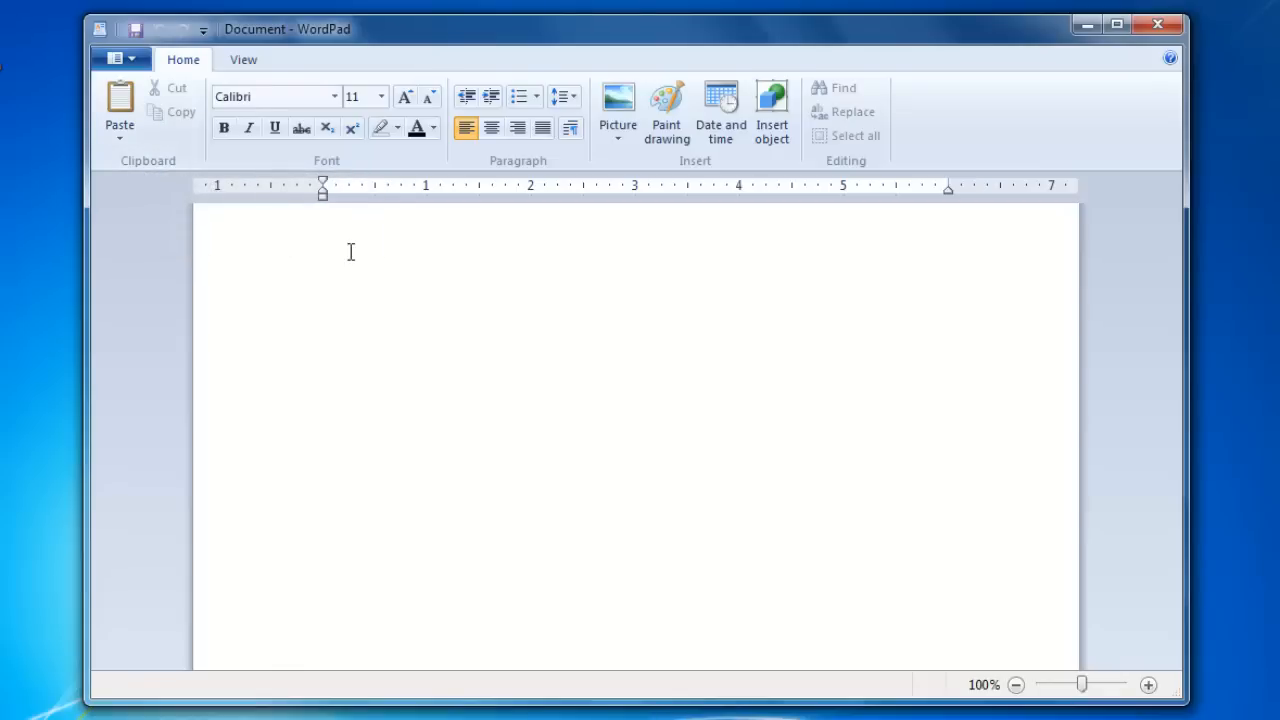
Step: Save As the blank document named Test Document, confirming replacement of the existing file
{"action": "left_click", "coordinate": [119, 59]}
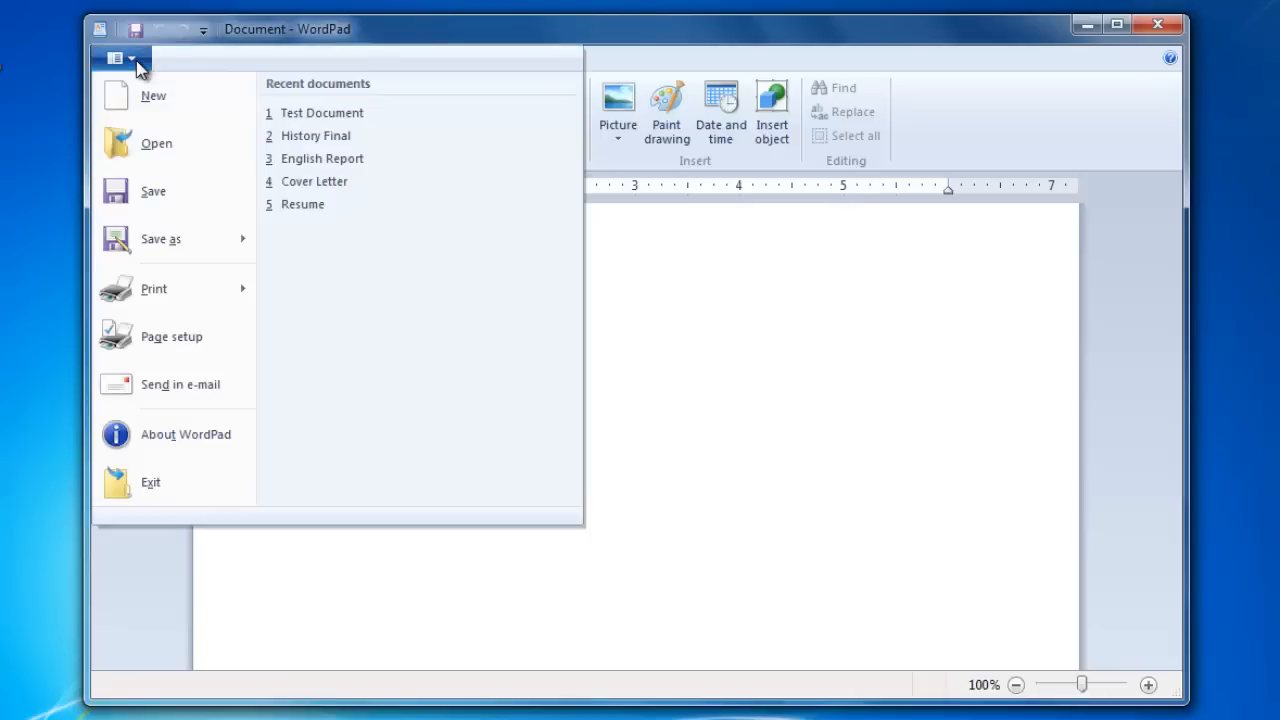
{"action": "left_click", "coordinate": [161, 238]}
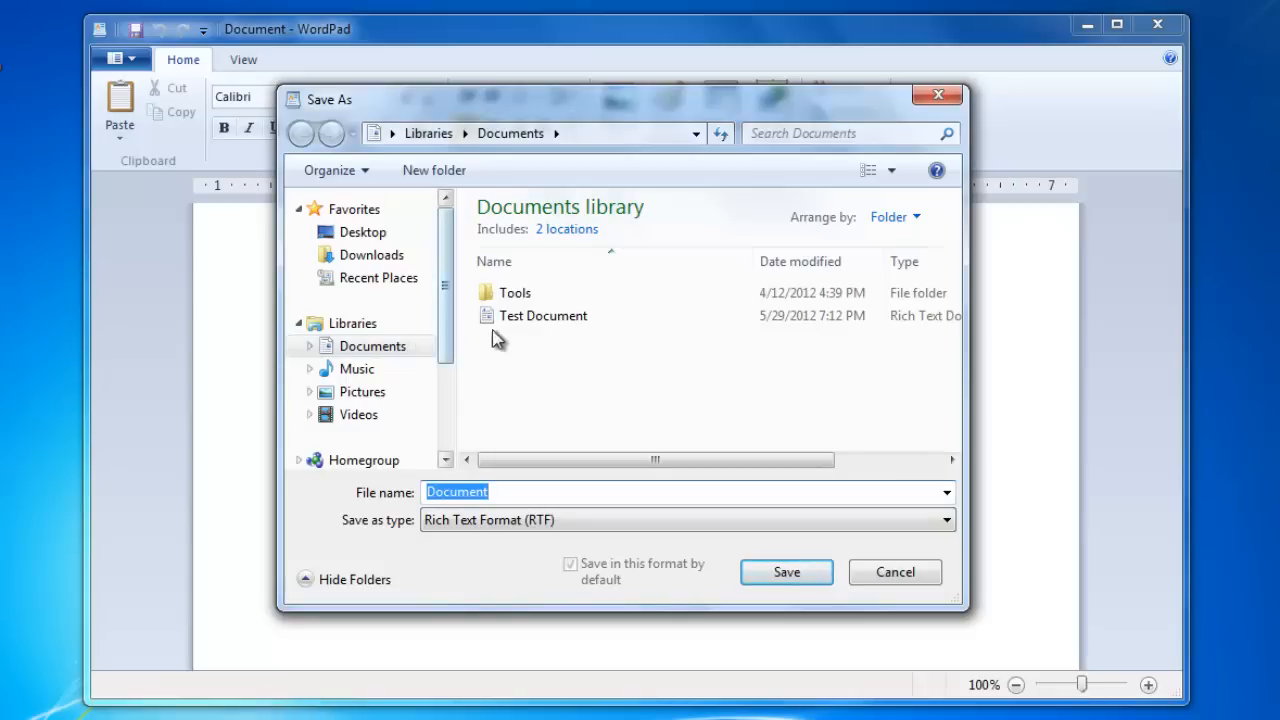
{"action": "mouse_move", "coordinate": [543, 315]}
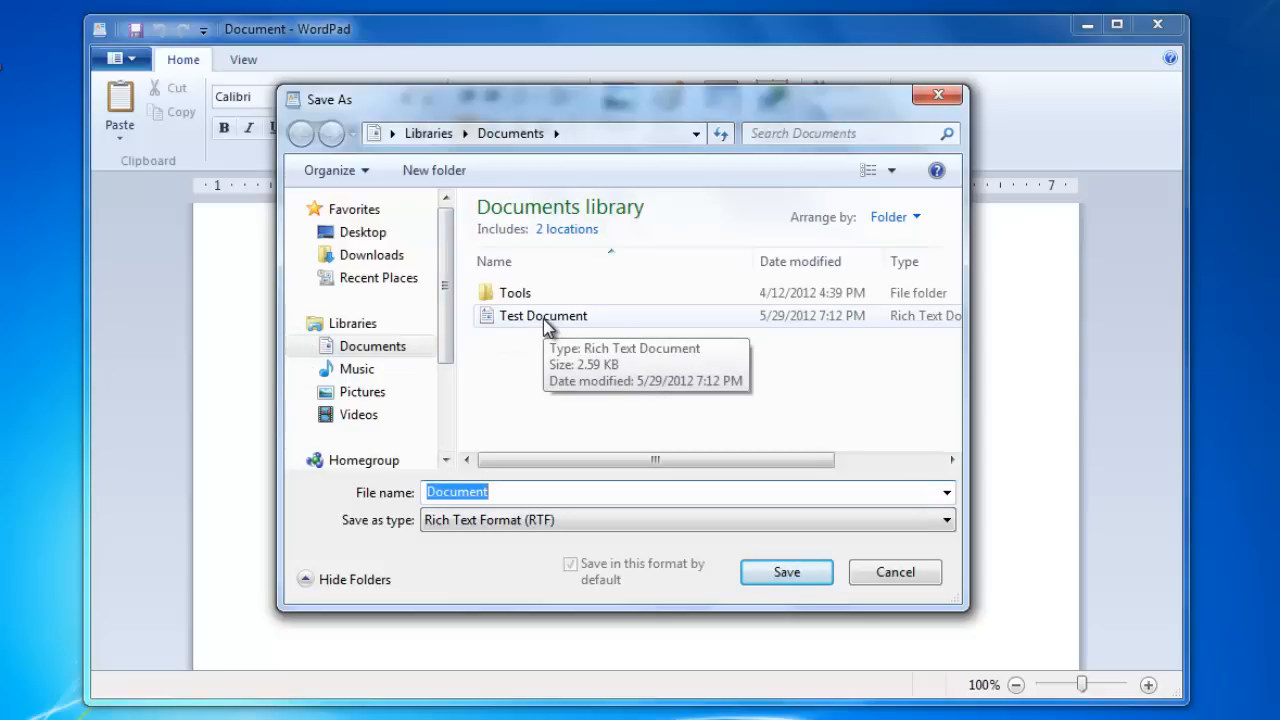
{"action": "left_click", "coordinate": [542, 315]}
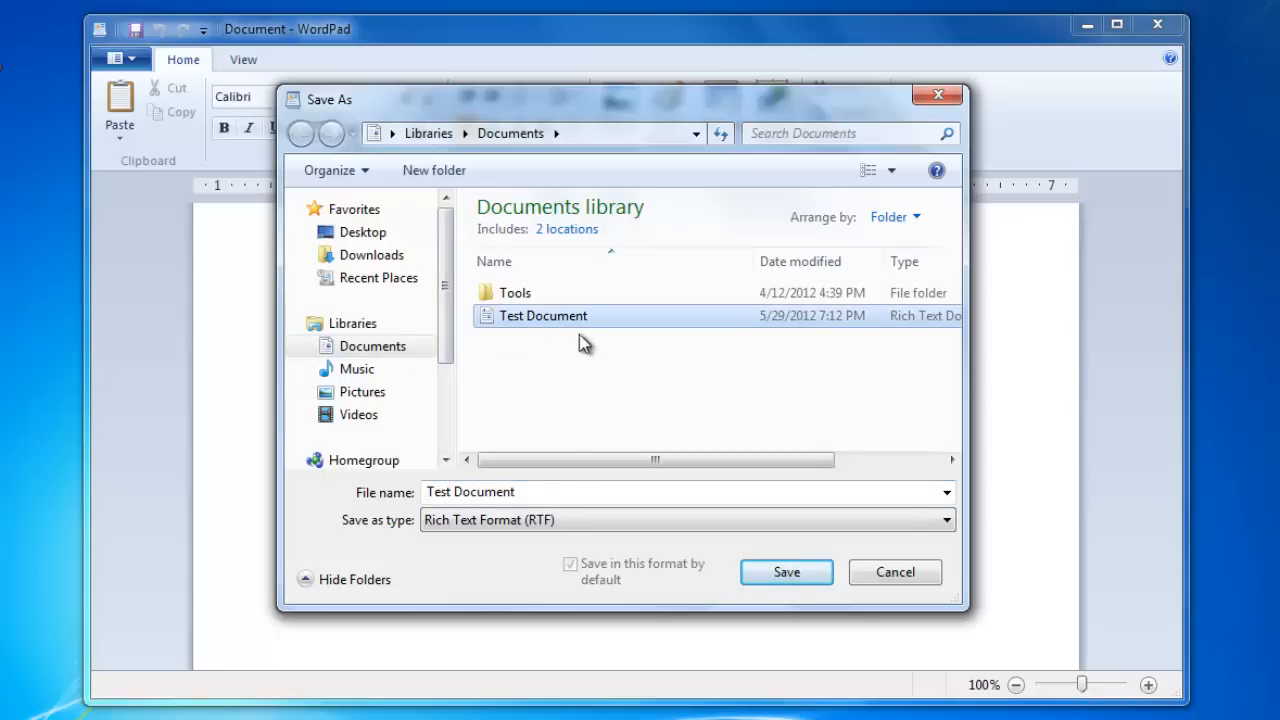
{"action": "left_click", "coordinate": [786, 572]}
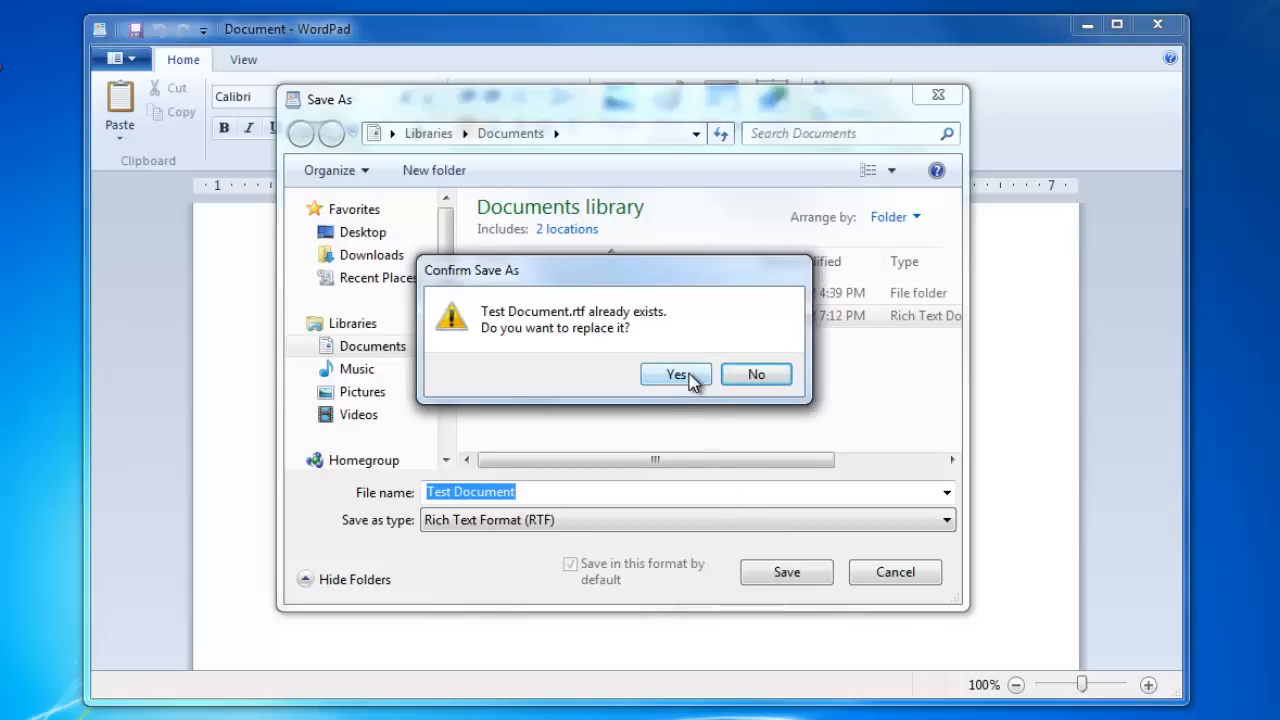
{"action": "left_click", "coordinate": [675, 373]}
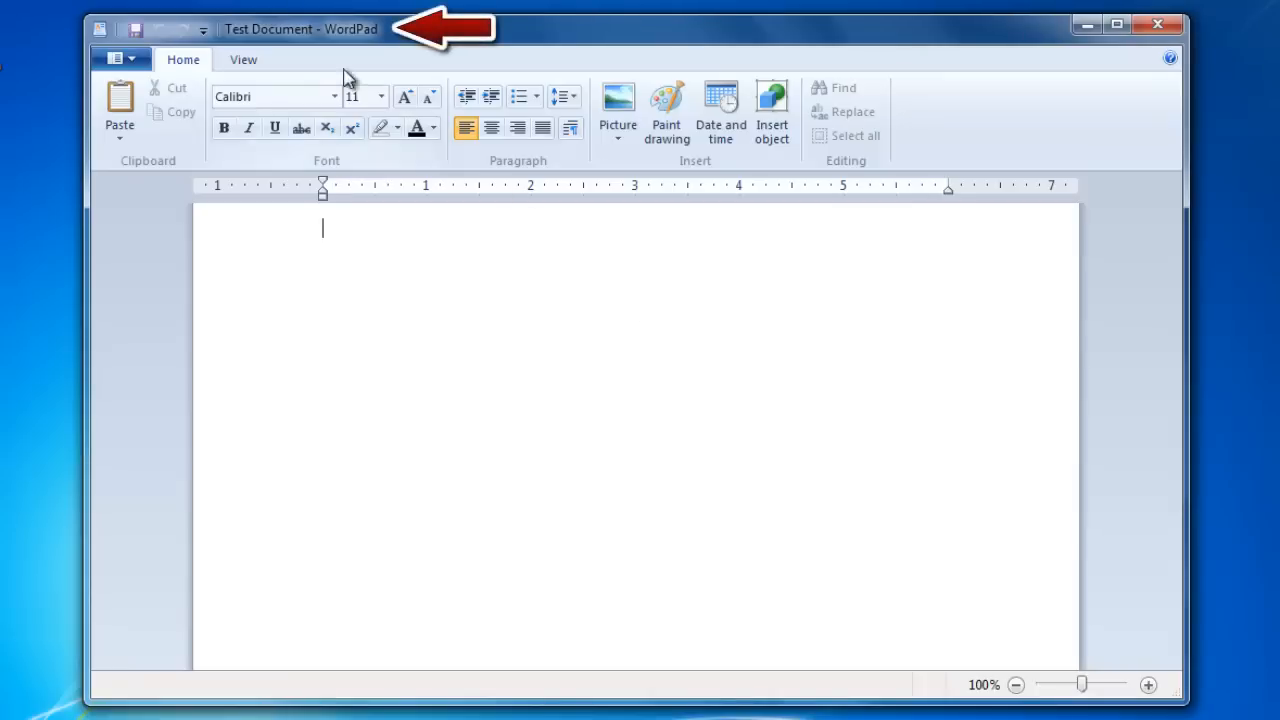
{"action": "mouse_move", "coordinate": [290, 52]}
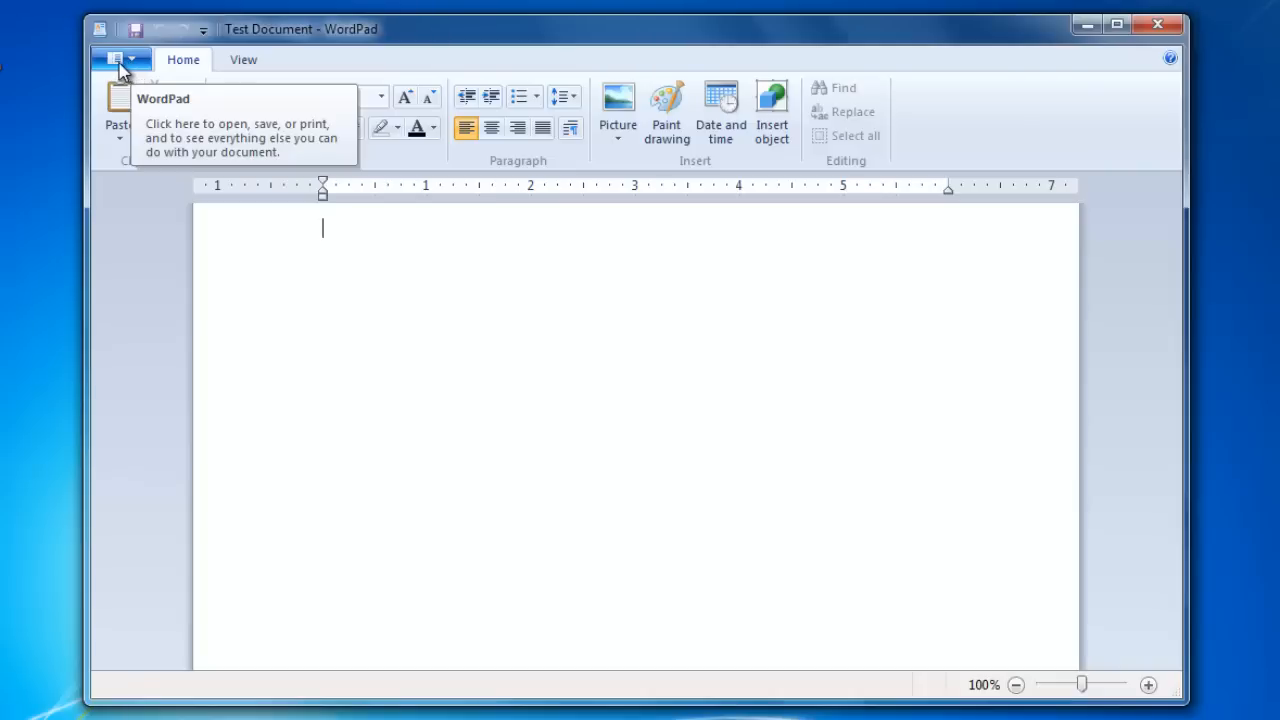
Step: Open the WordPad menu to show the recent documents list
{"action": "left_click", "coordinate": [120, 58]}
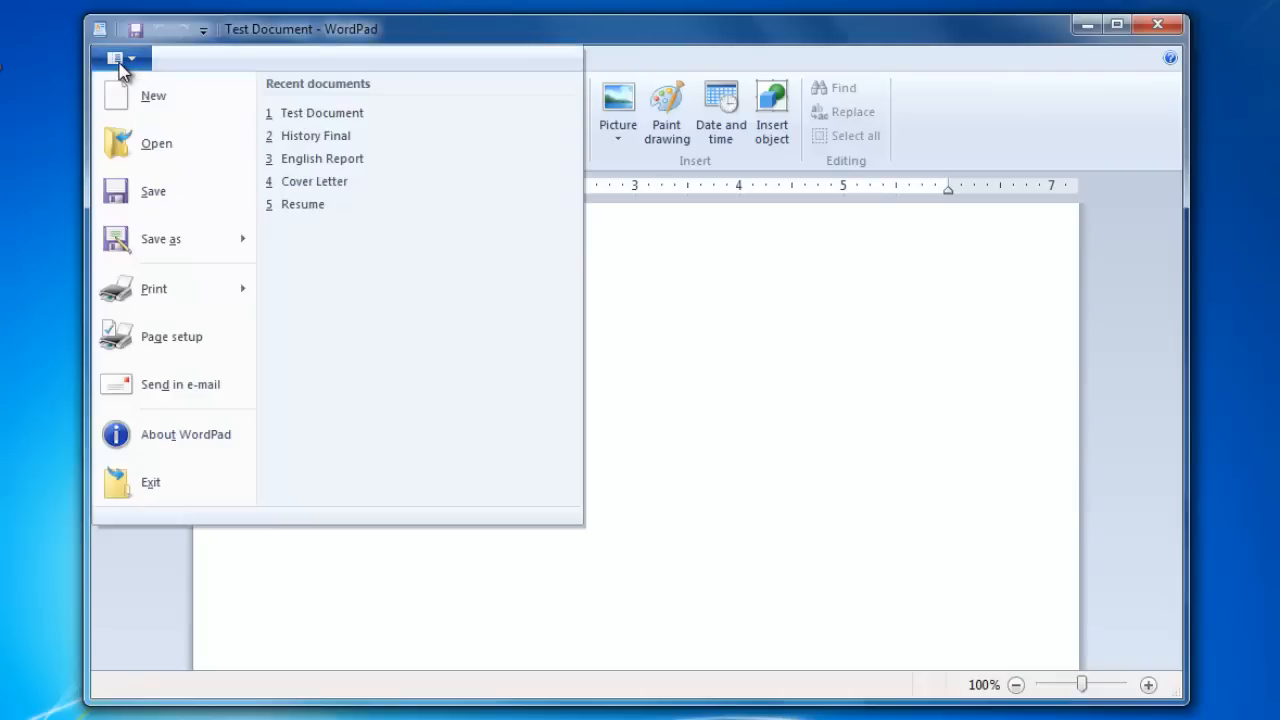